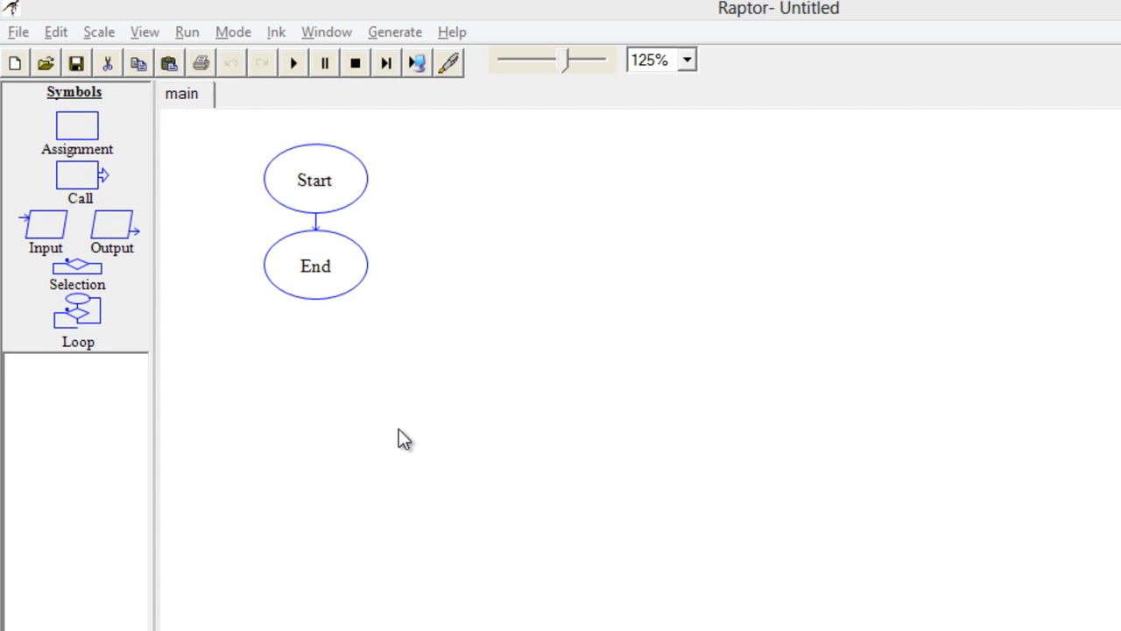
Insert an empty Input symbol between Start and End, and save the flowchart as sum.rap
left_click(292, 62)
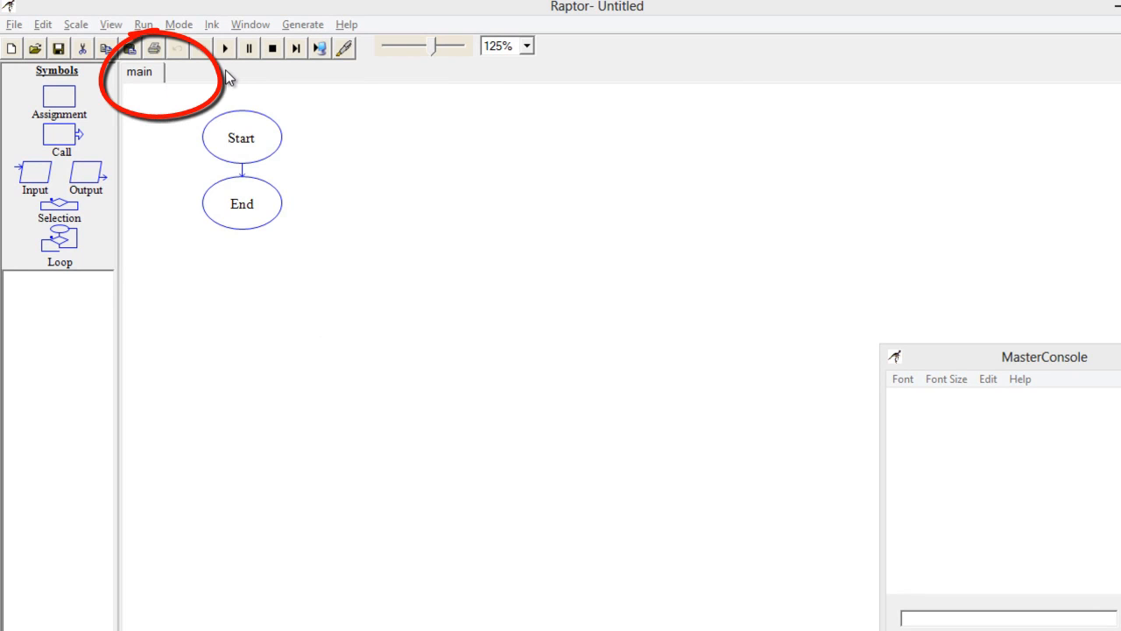
mouse_move(176, 153)
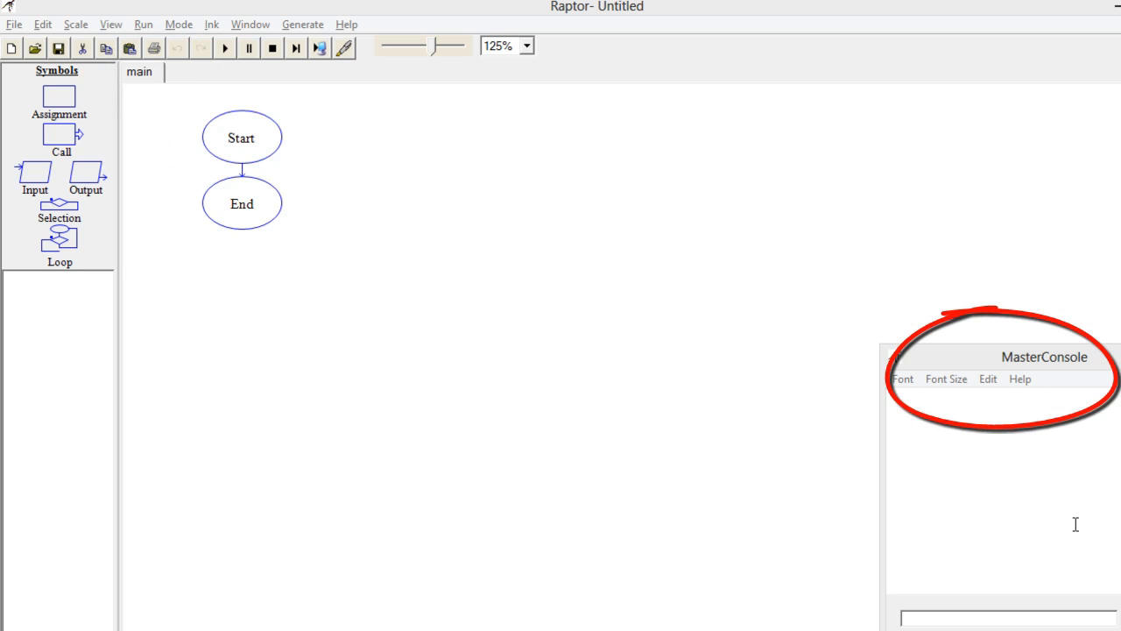
left_click(1002, 356)
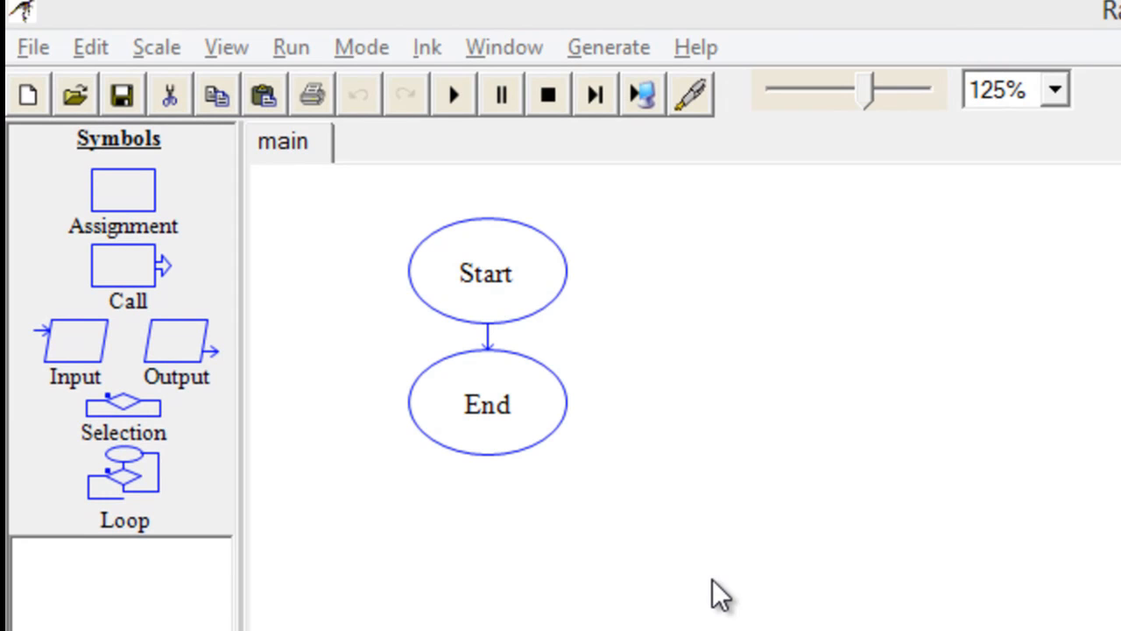
mouse_move(285, 621)
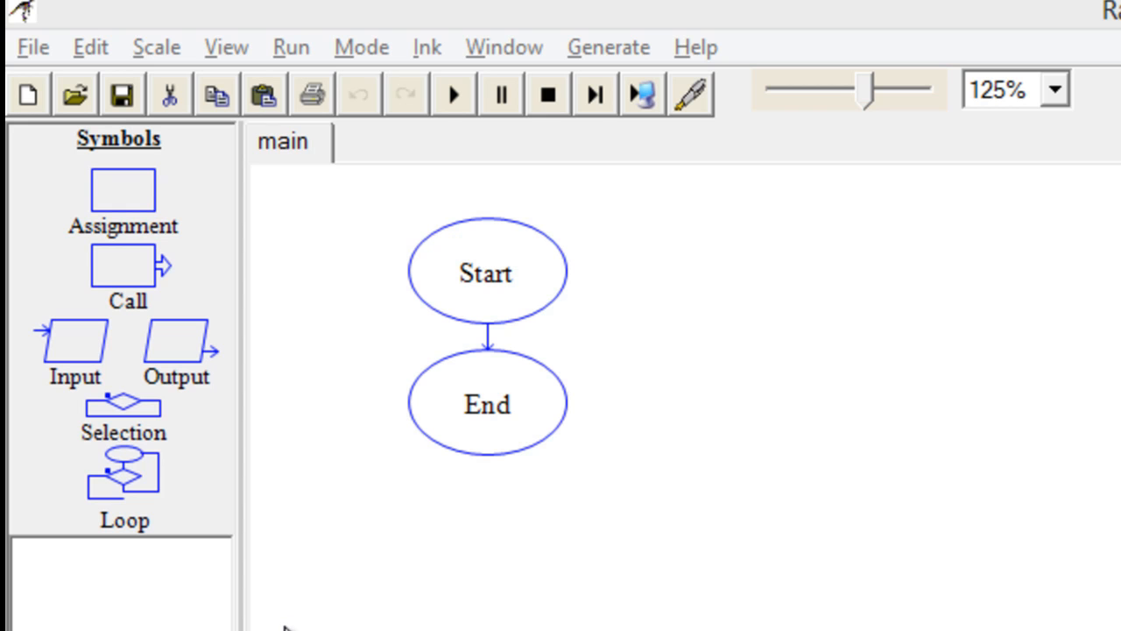
mouse_move(302, 587)
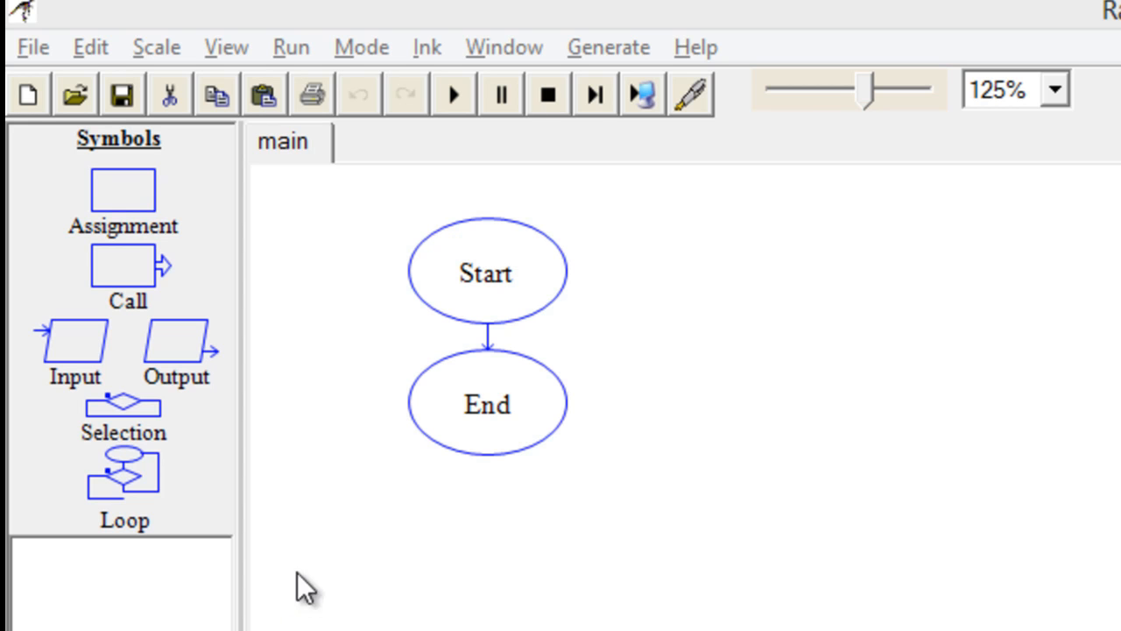
mouse_move(215, 201)
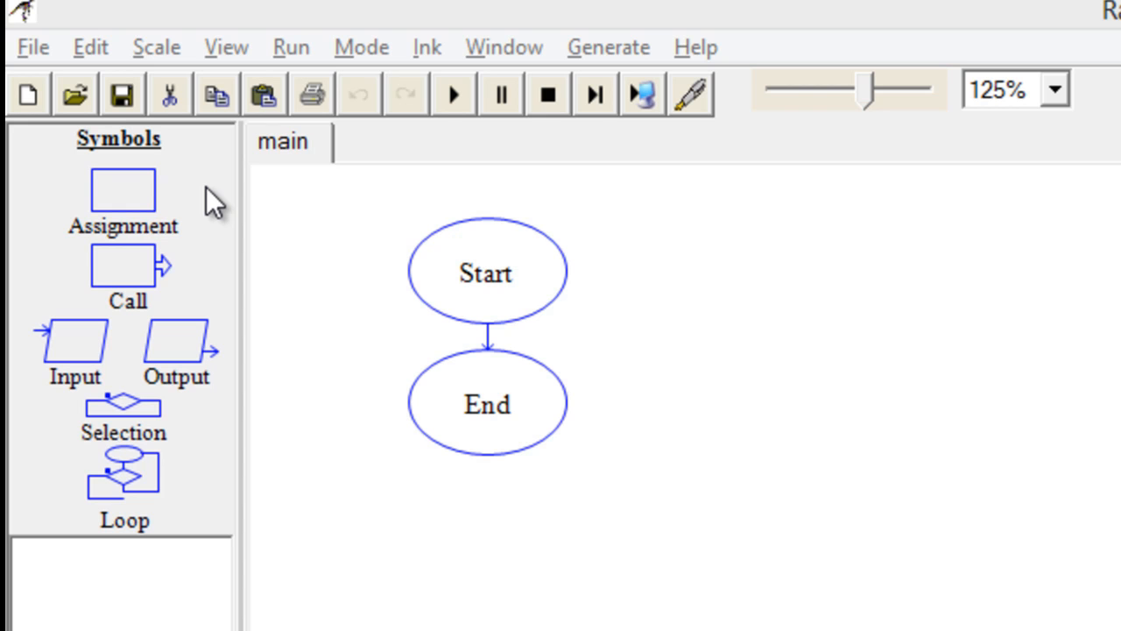
mouse_move(145, 271)
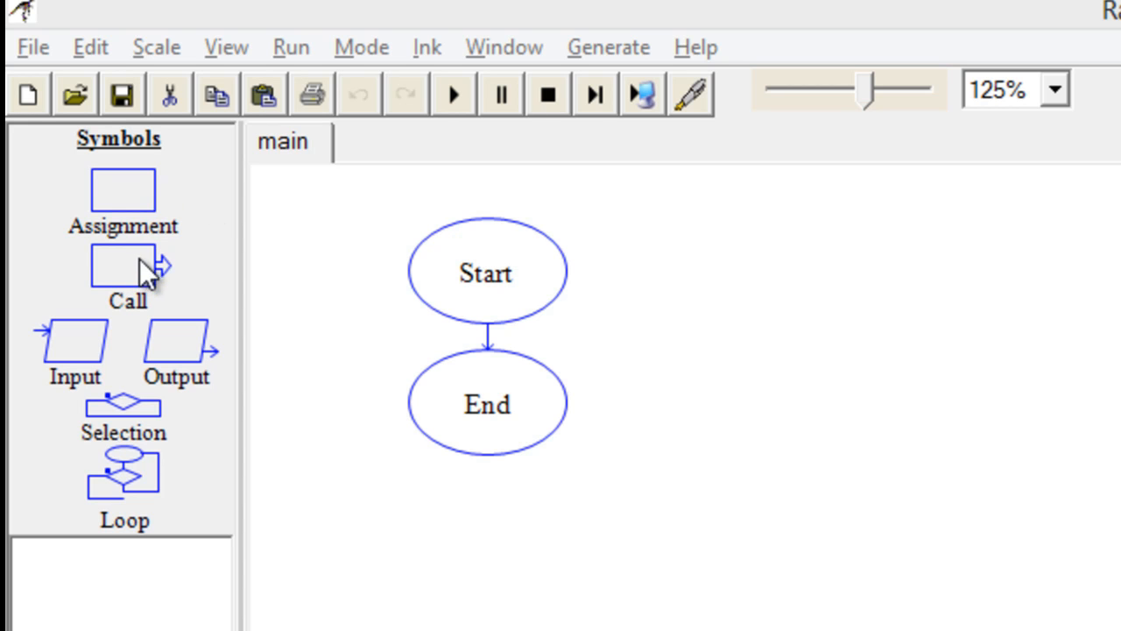
mouse_move(145, 298)
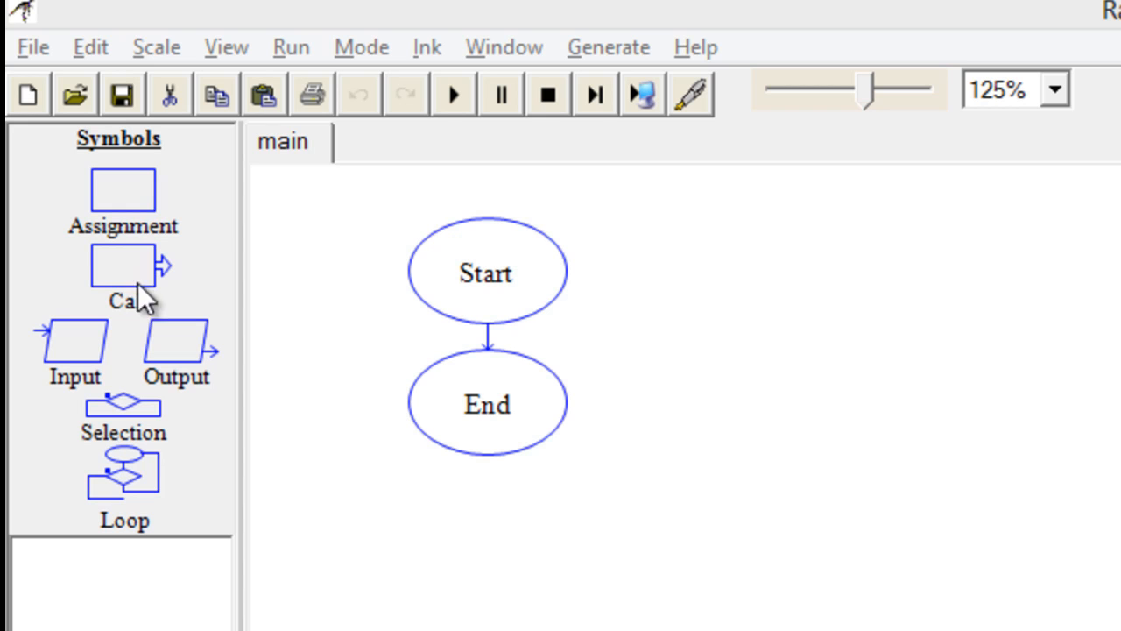
mouse_move(88, 346)
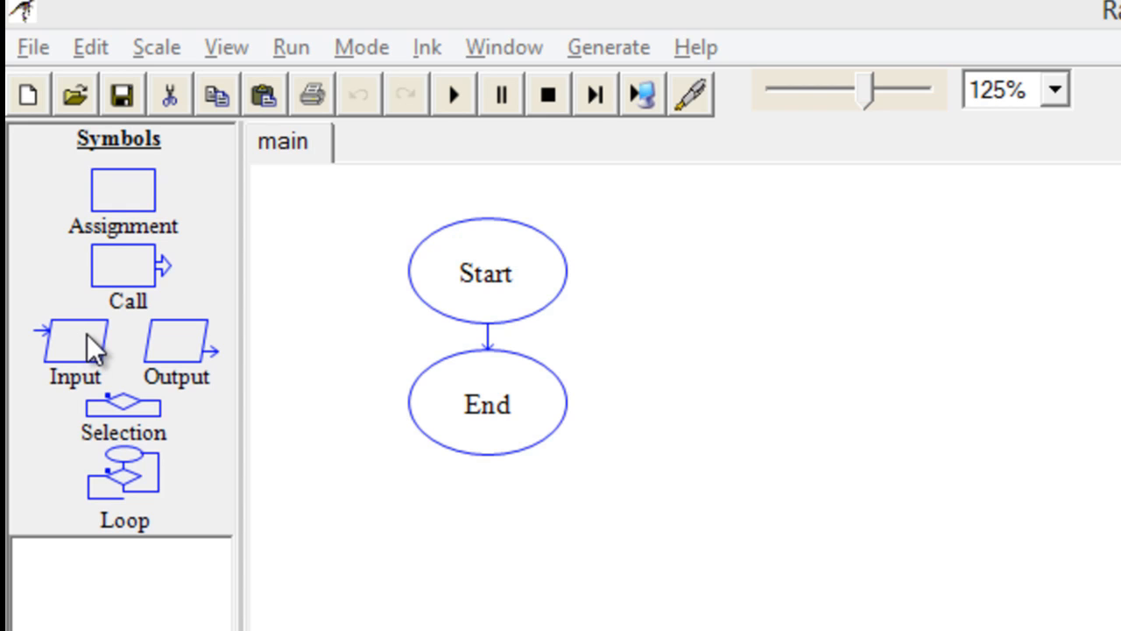
mouse_move(236, 377)
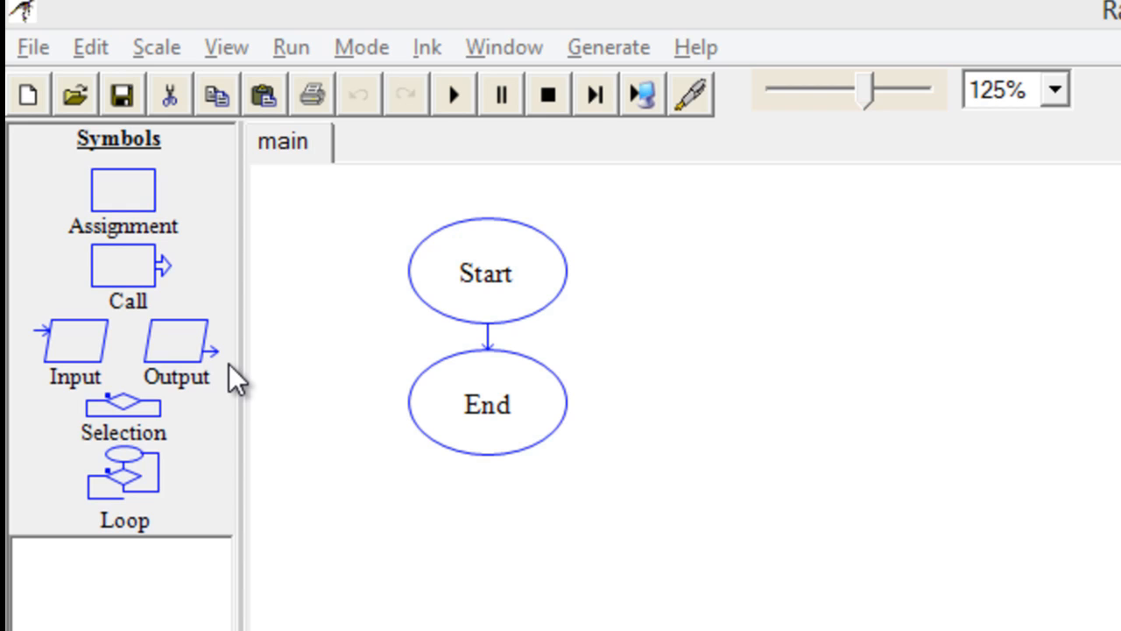
mouse_move(156, 406)
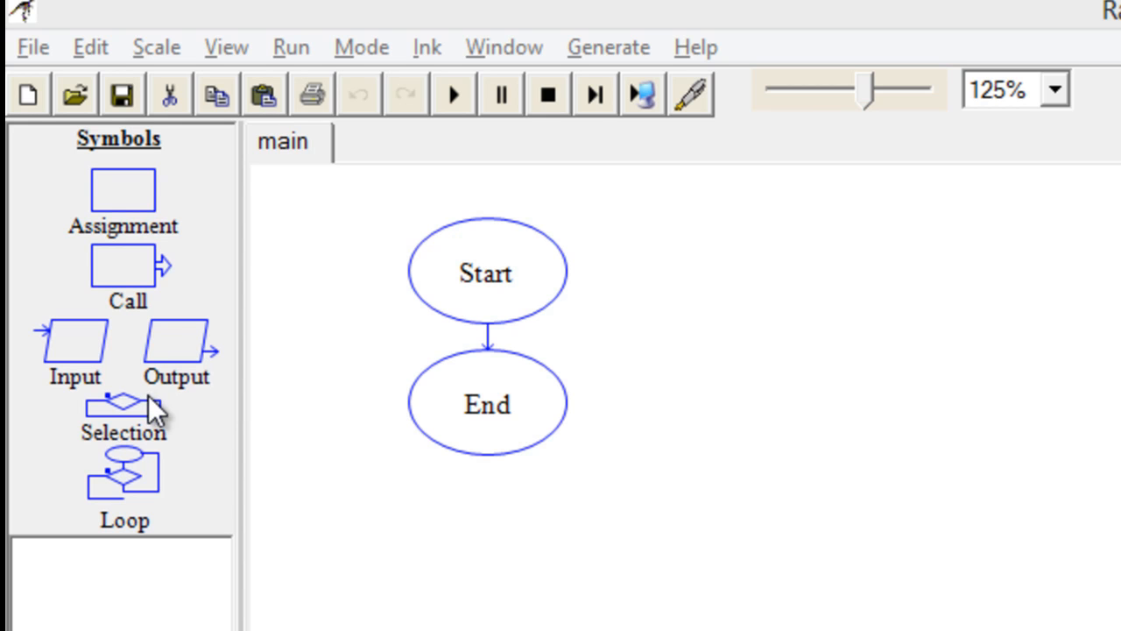
mouse_move(123, 508)
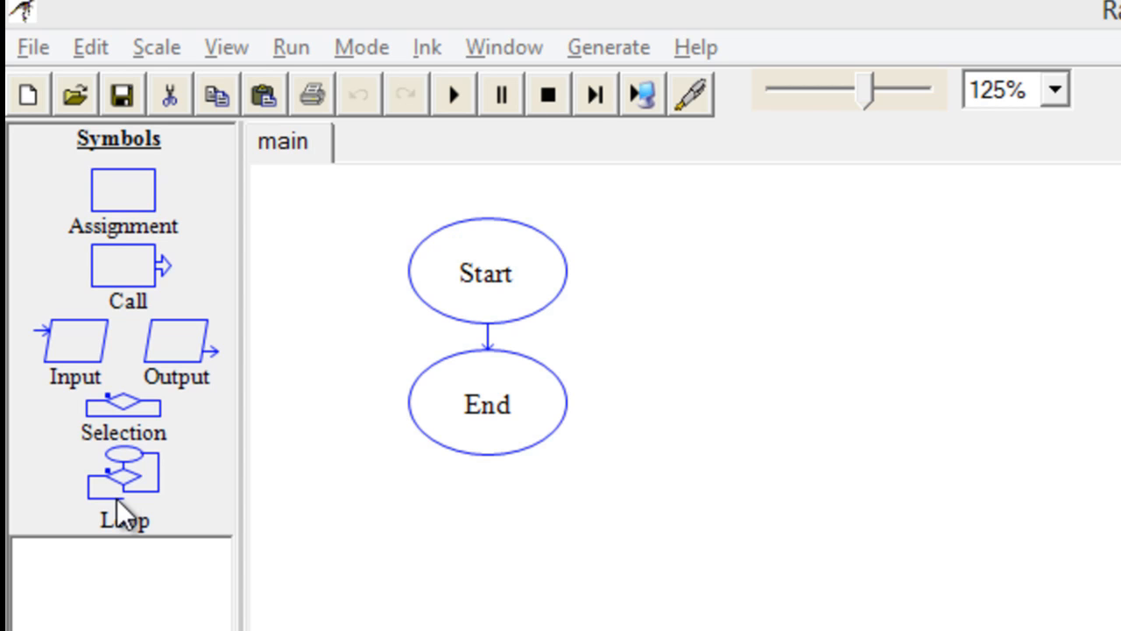
mouse_move(560, 345)
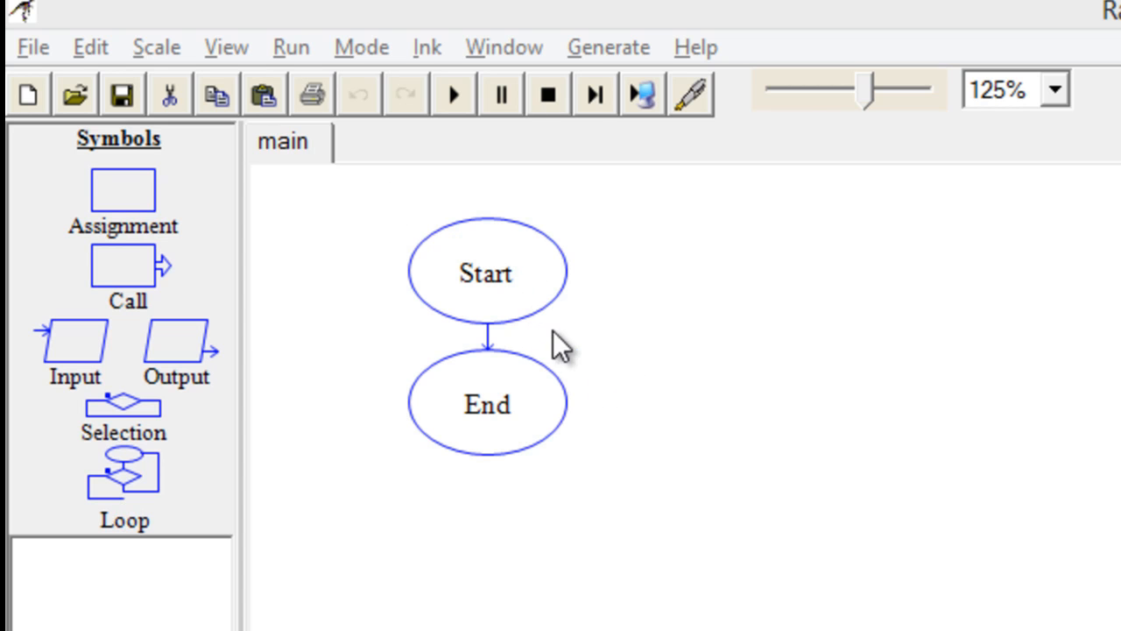
mouse_move(543, 404)
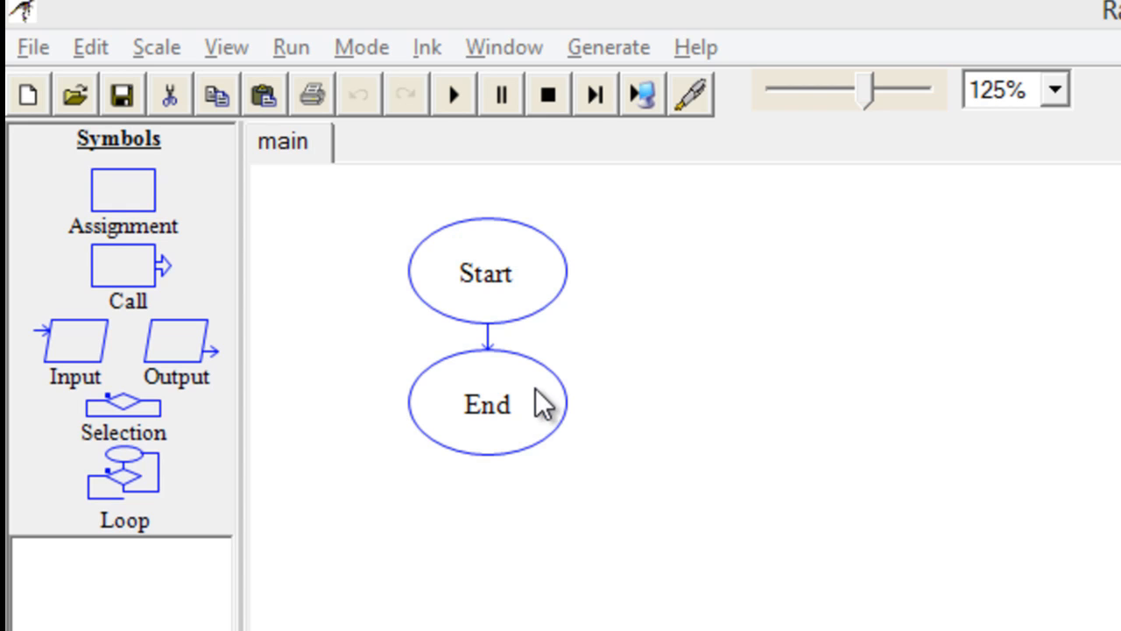
mouse_move(256, 306)
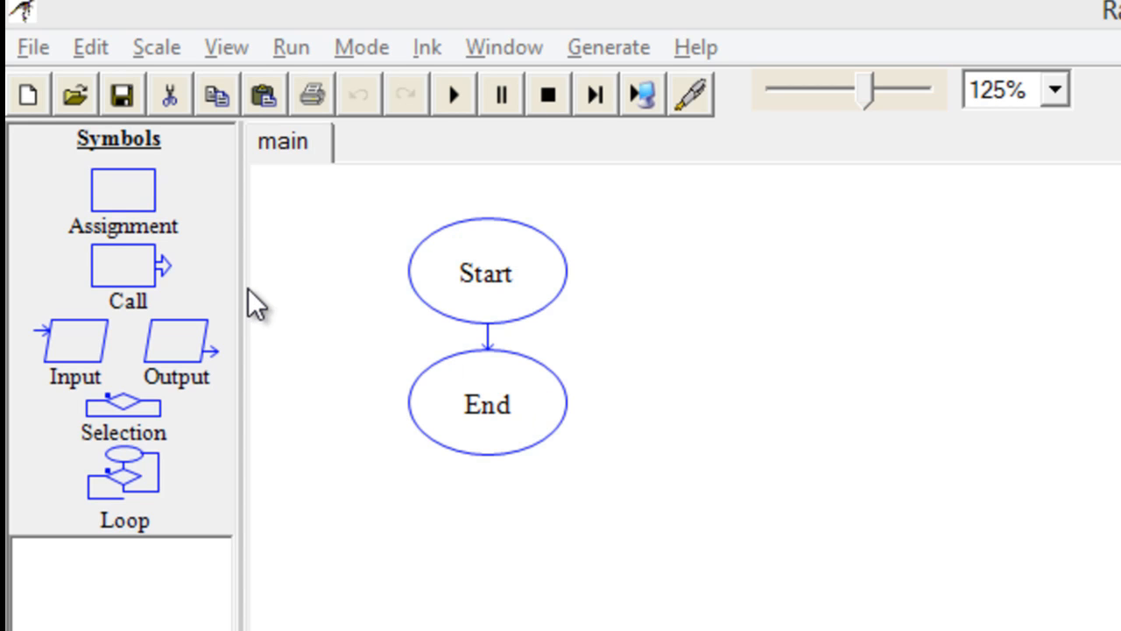
mouse_move(473, 364)
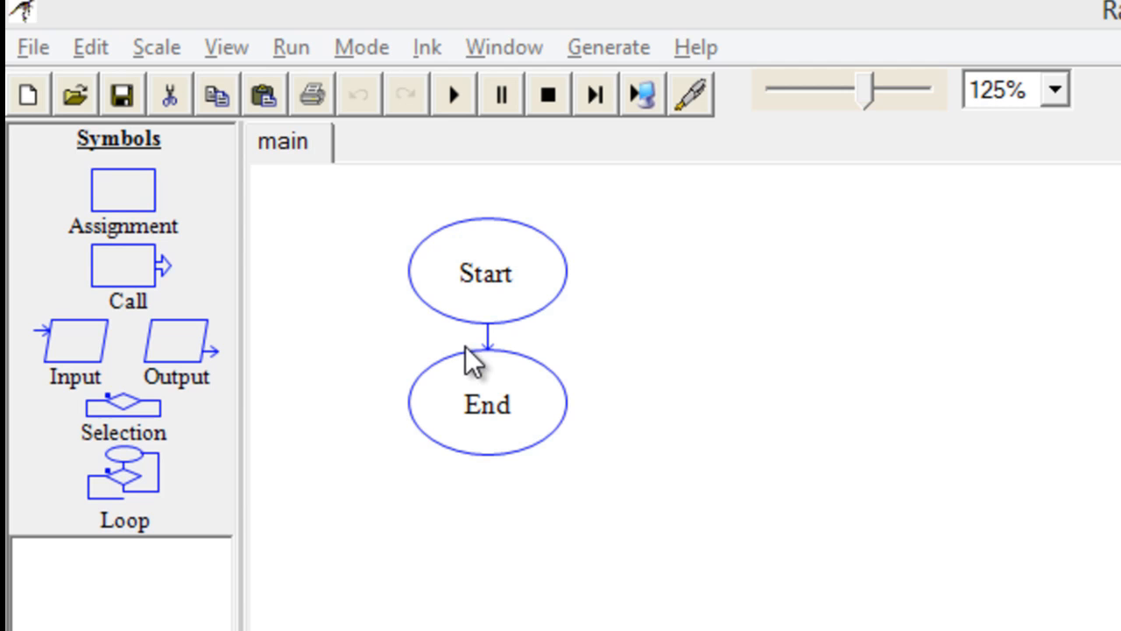
mouse_move(78, 345)
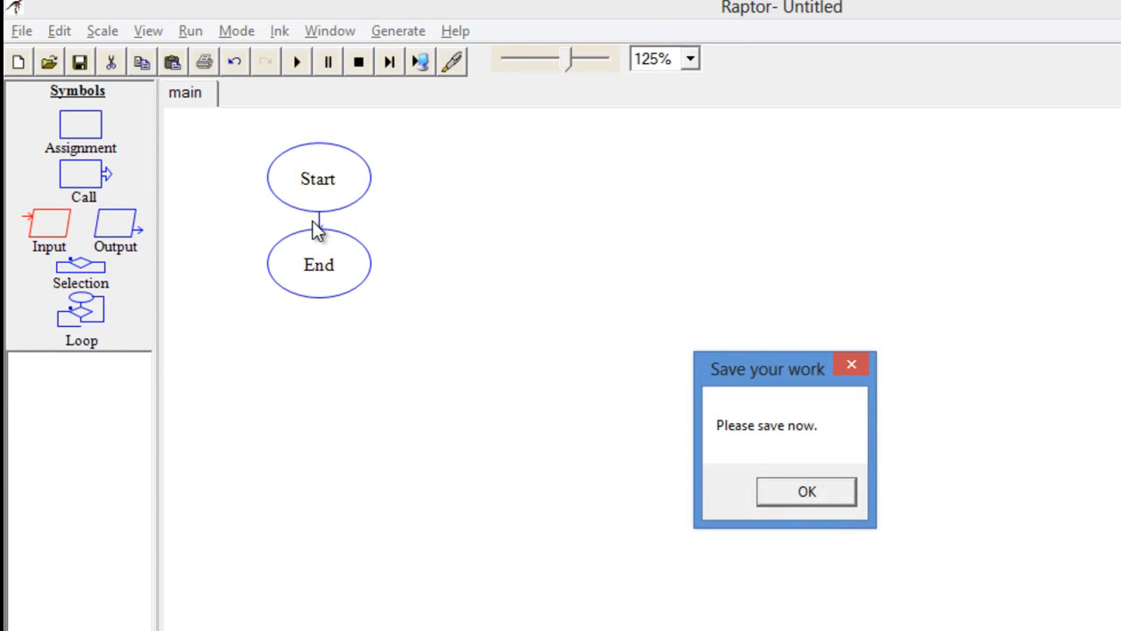
left_click(805, 490)
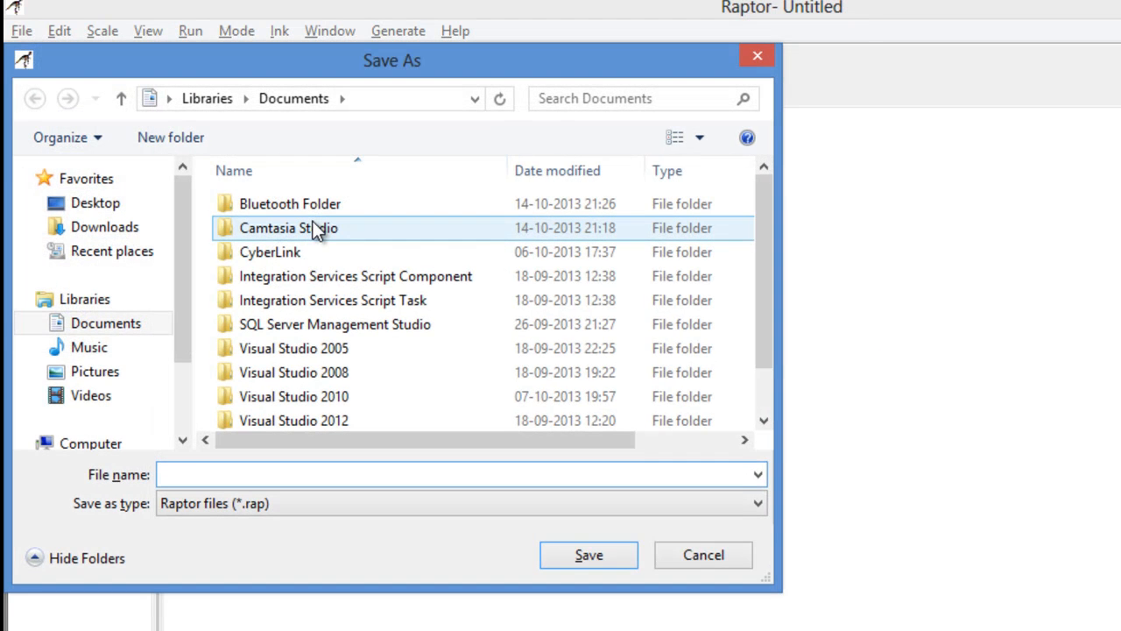
type("sum")
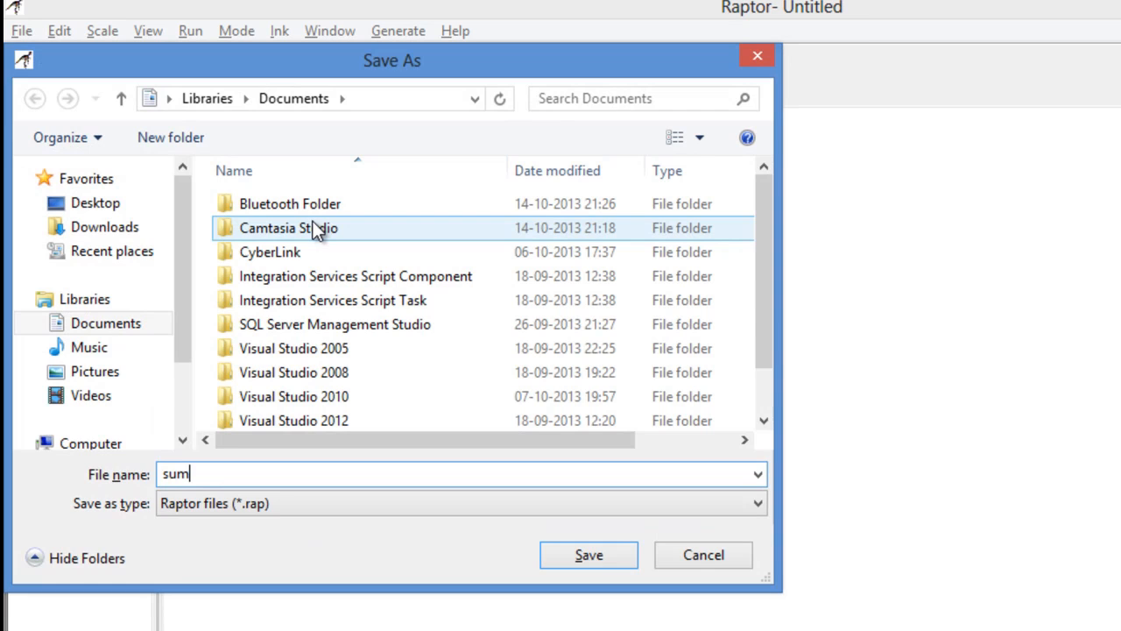
left_click(587, 554)
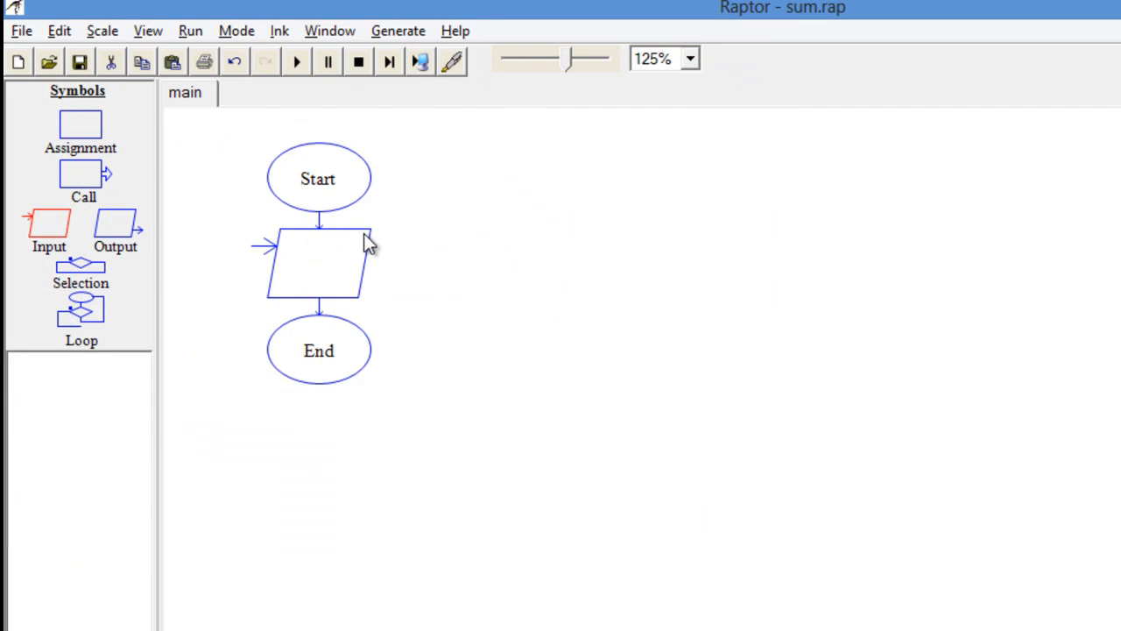
Set the input step's prompt to "Enter the value of x" and its variable to x
double_click(318, 266)
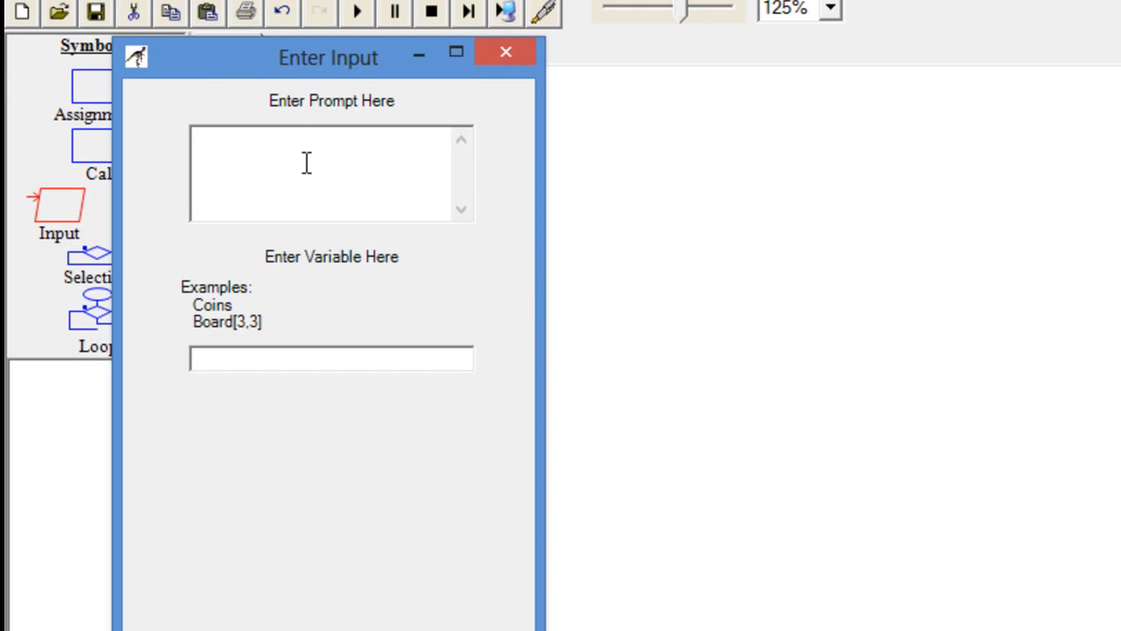
type("\"Enter the")
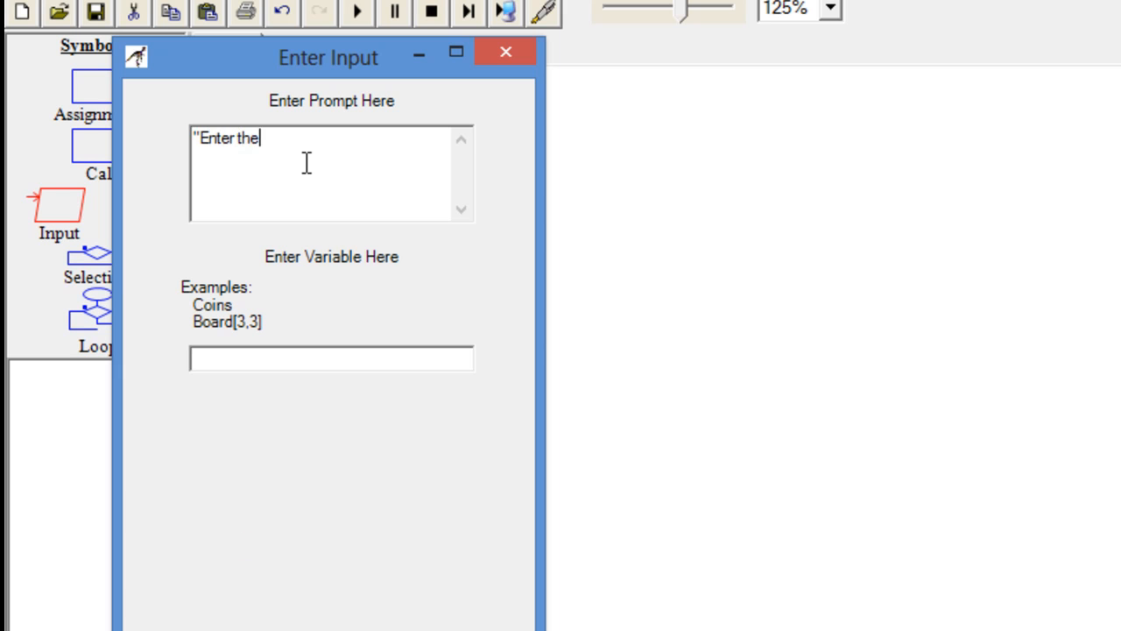
type("value o")
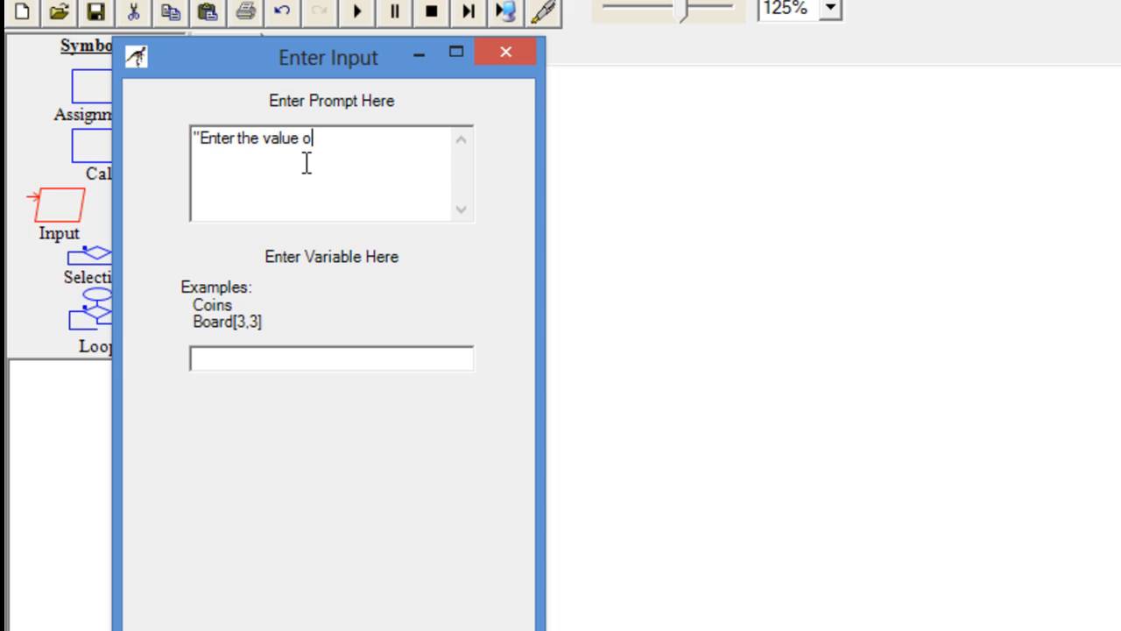
type("f x")
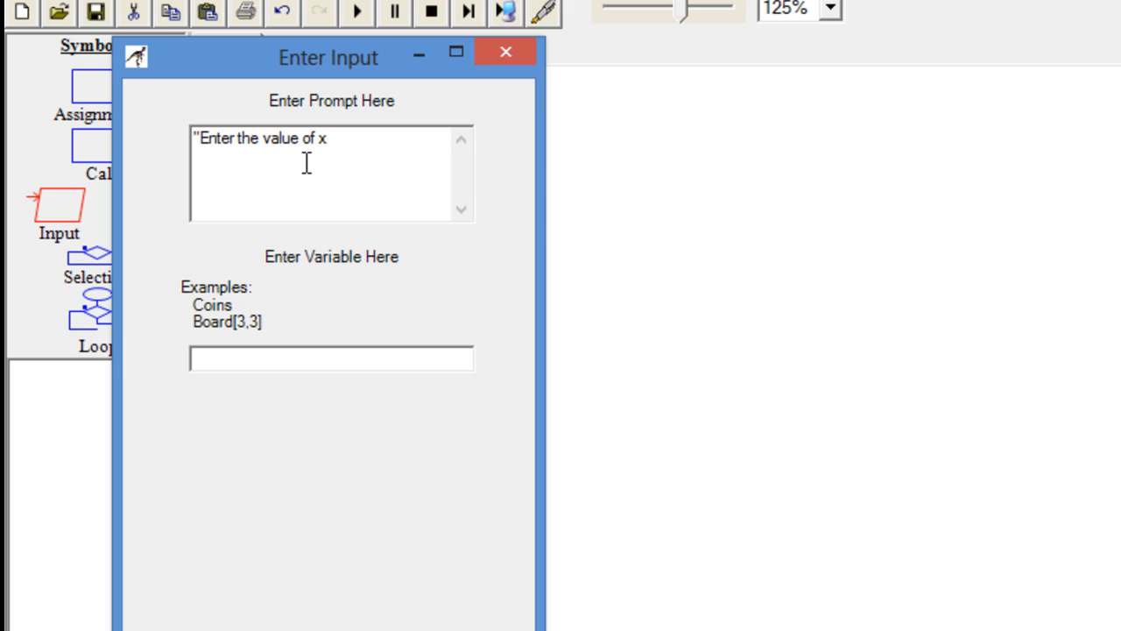
type("\"")
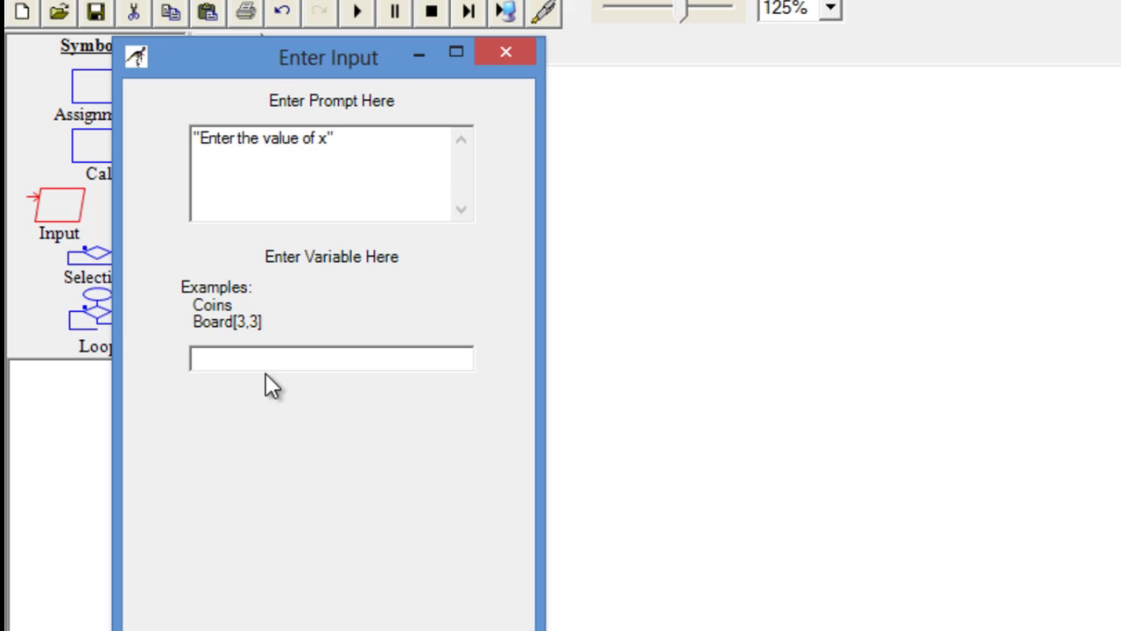
left_click(331, 357)
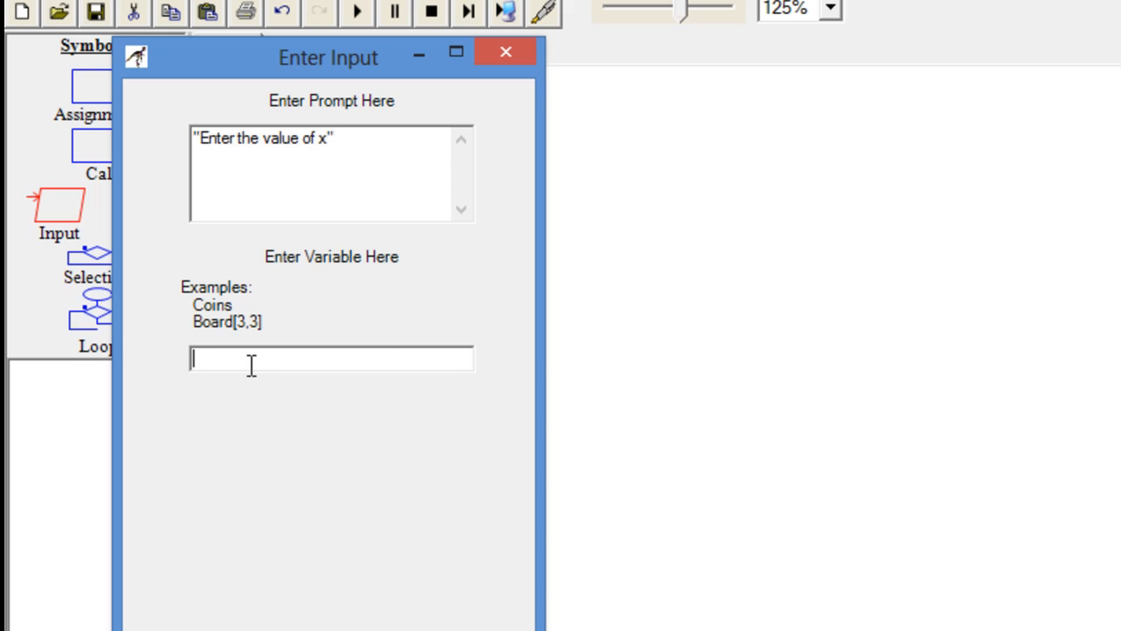
mouse_move(279, 396)
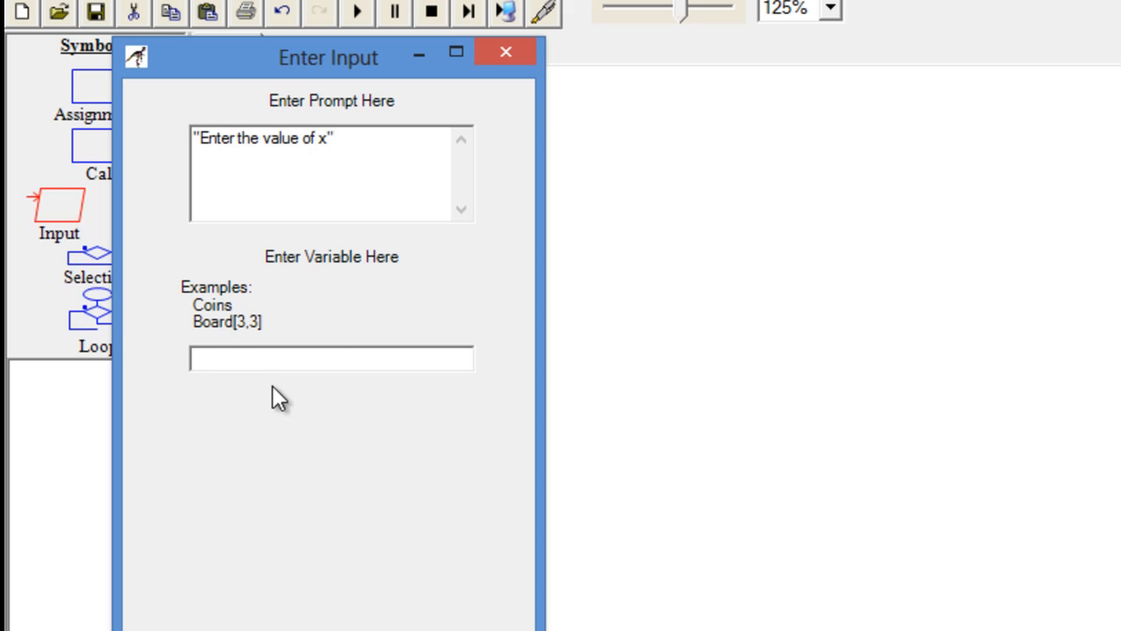
type("x")
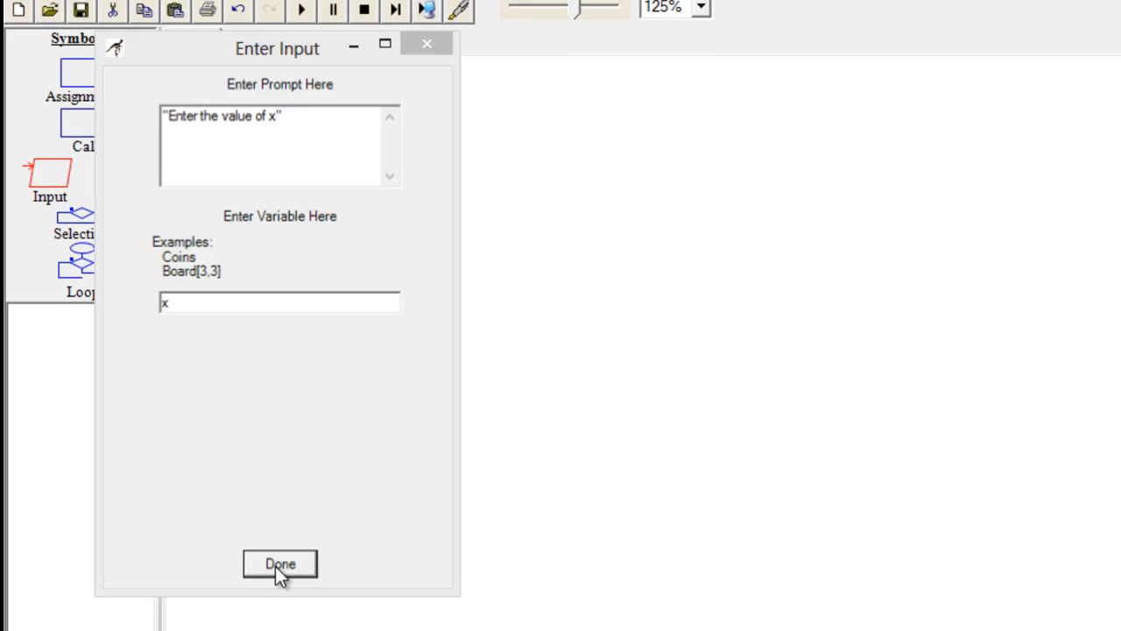
left_click(279, 563)
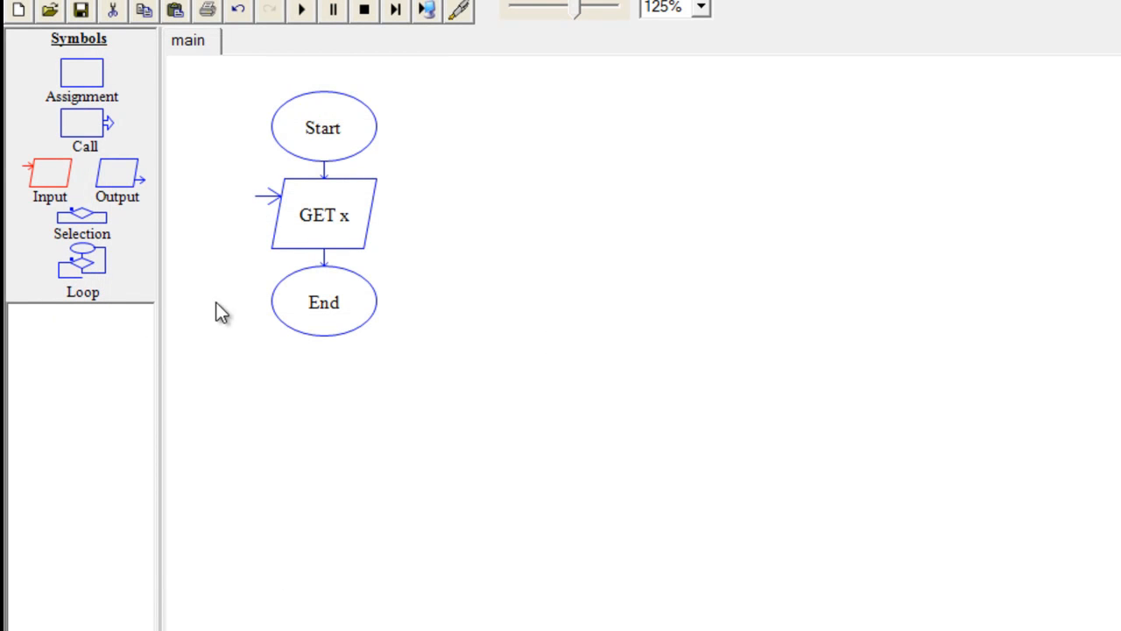
mouse_move(57, 188)
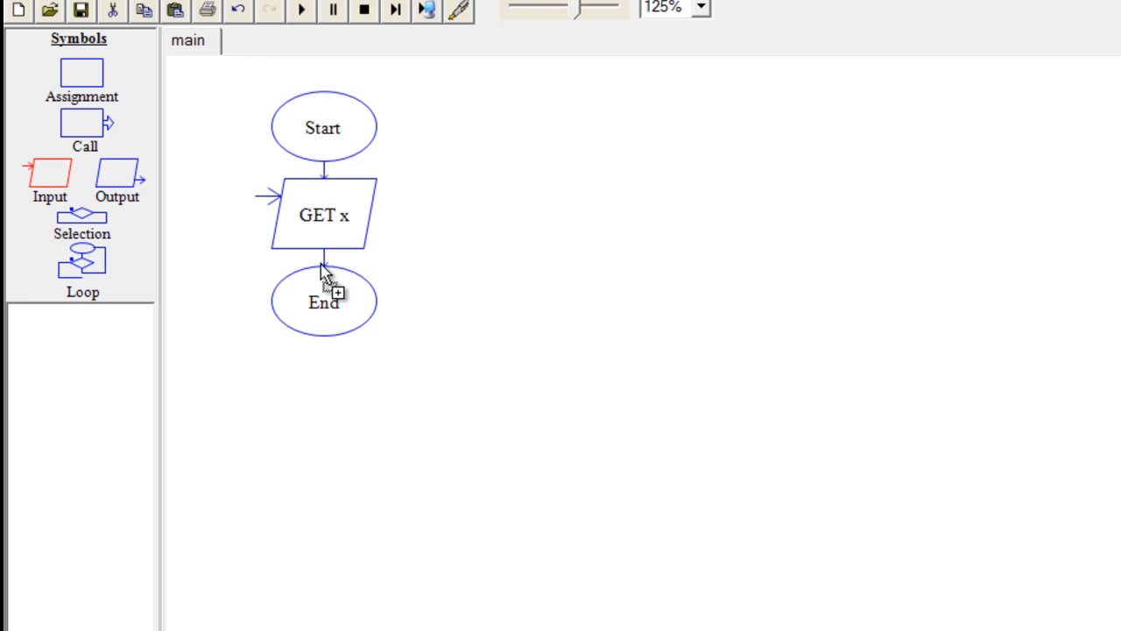
Insert an input step below GET x with prompt "Enter the value of y" and variable y
double_click(323, 211)
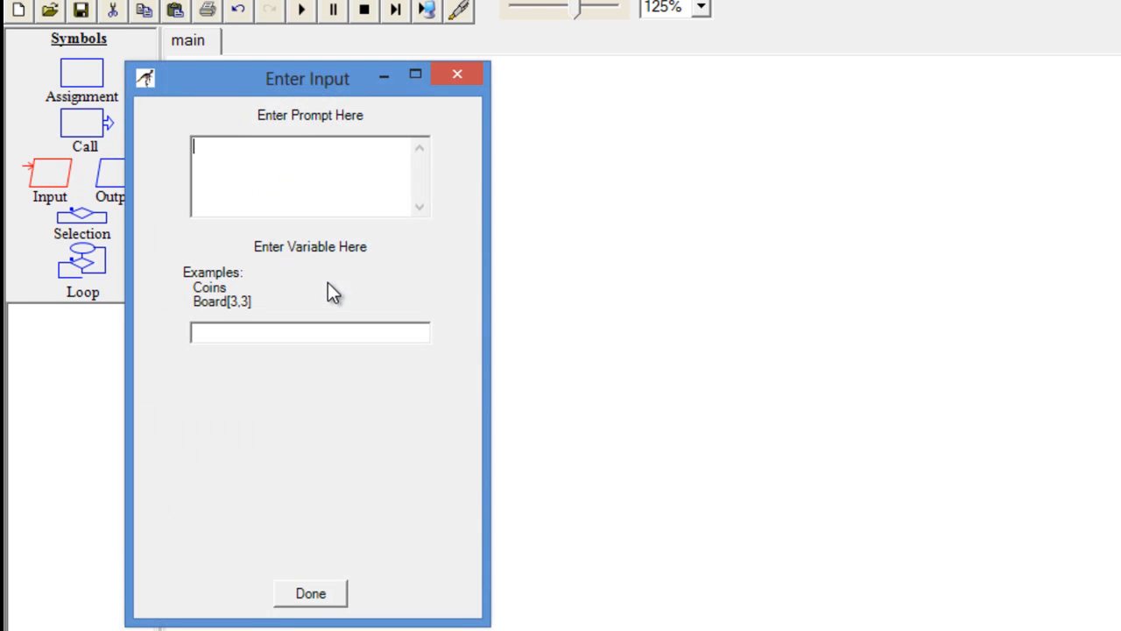
type("\"E")
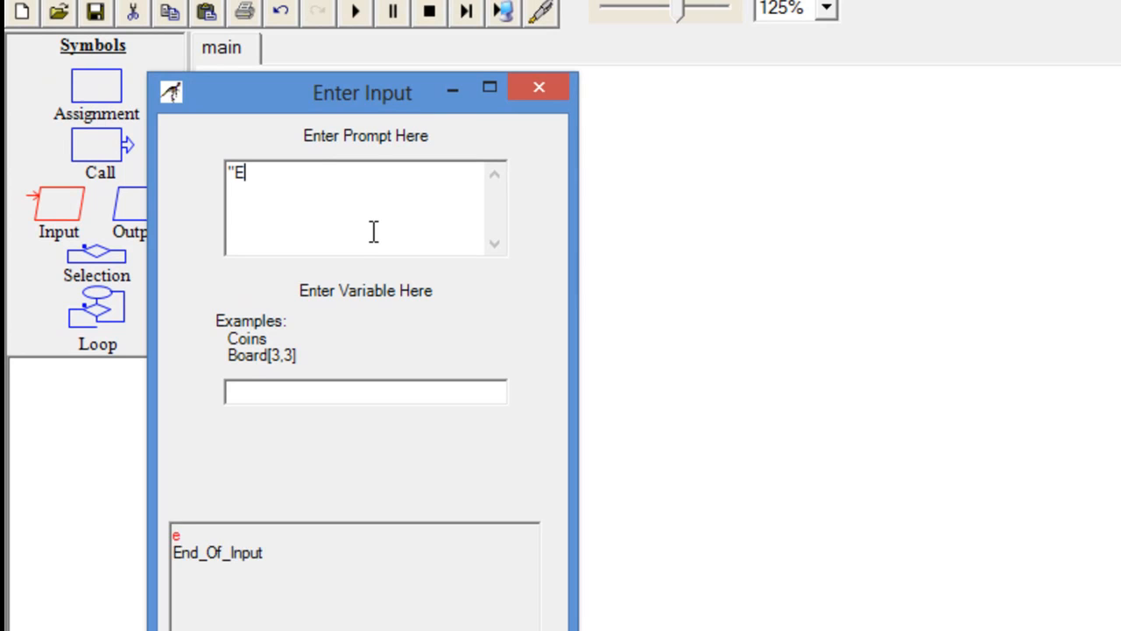
type("nter the")
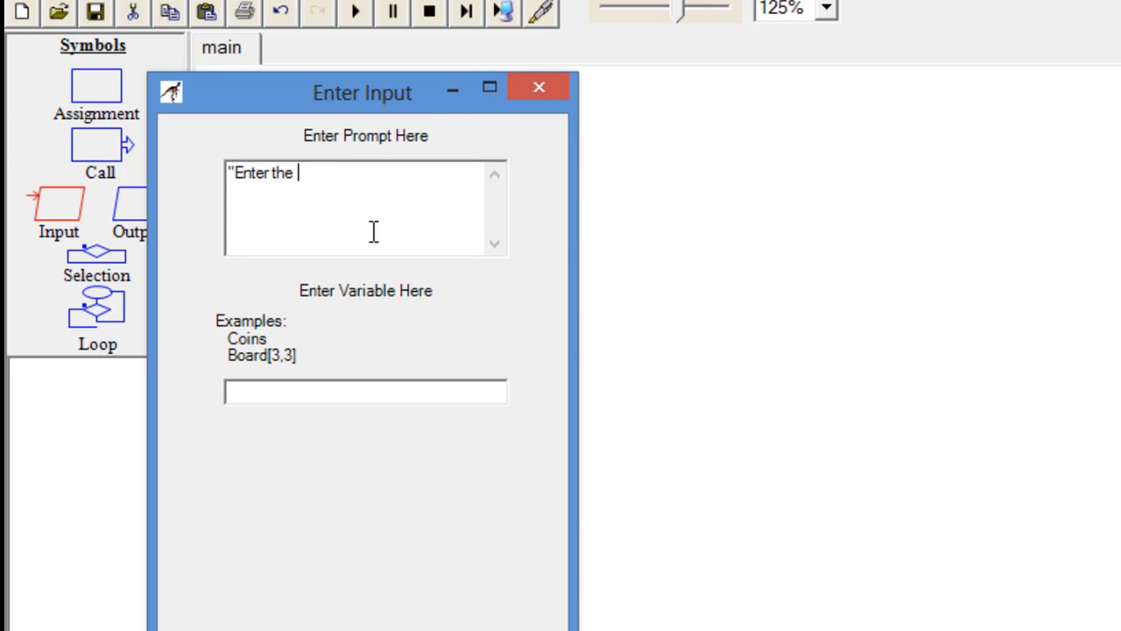
type("value of")
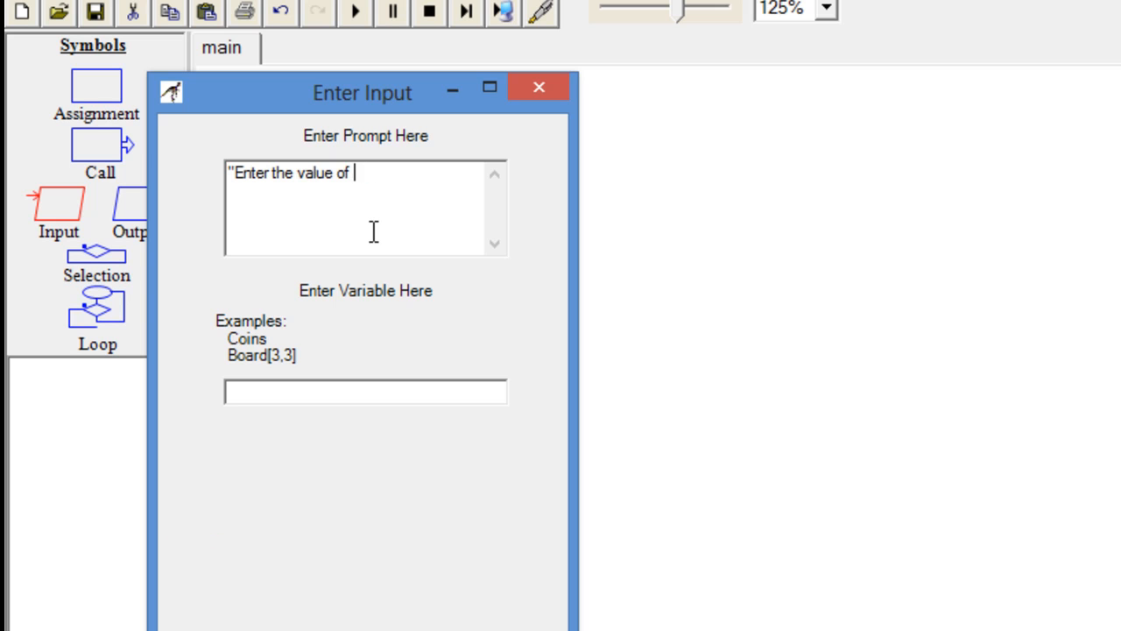
type("y \"")
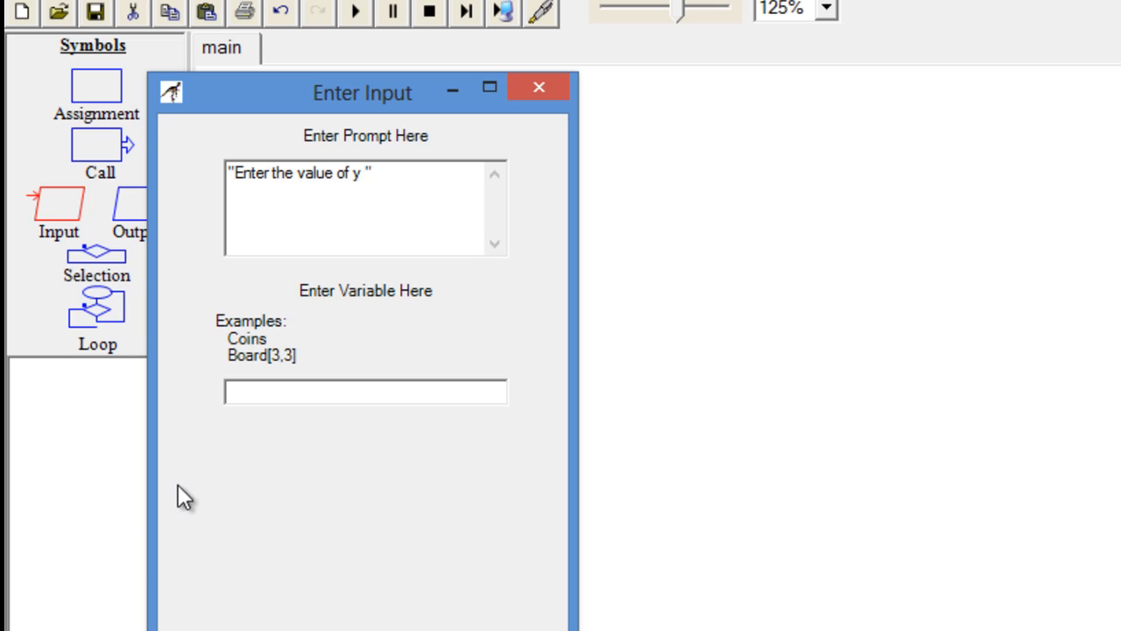
type("y")
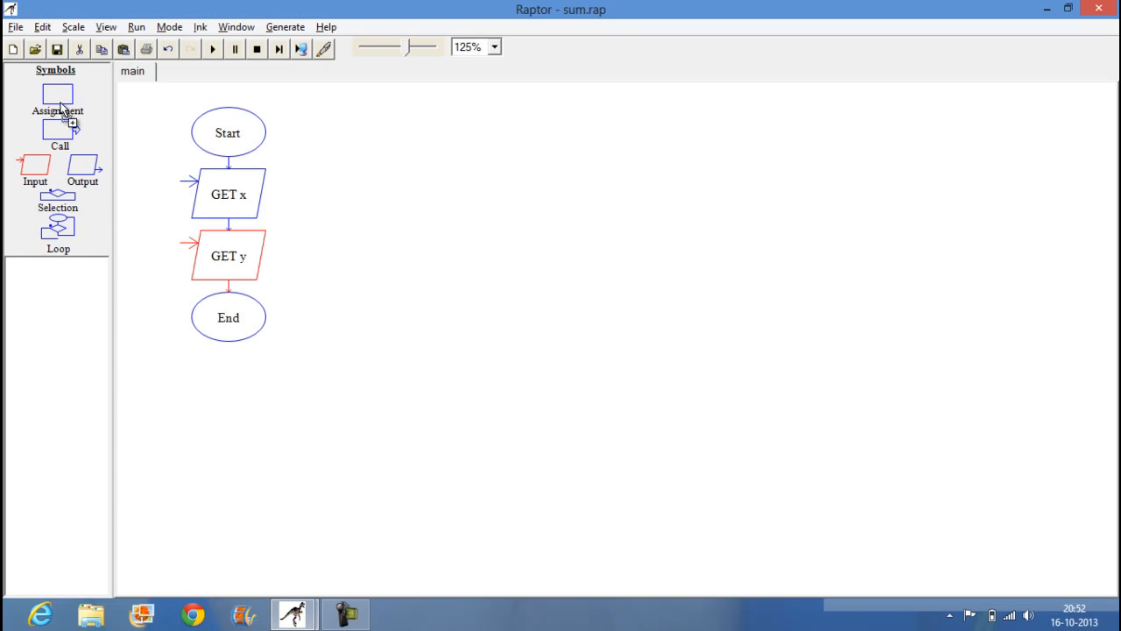
mouse_move(229, 291)
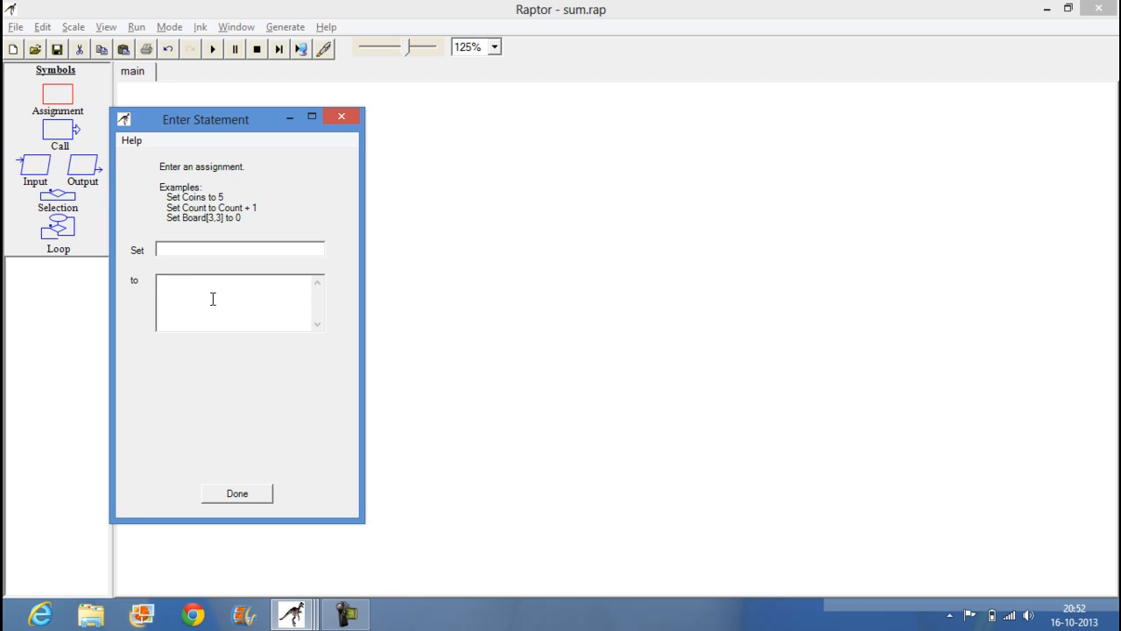
Assign sum = x+y below GET y, and insert an output step after it
type("x+")
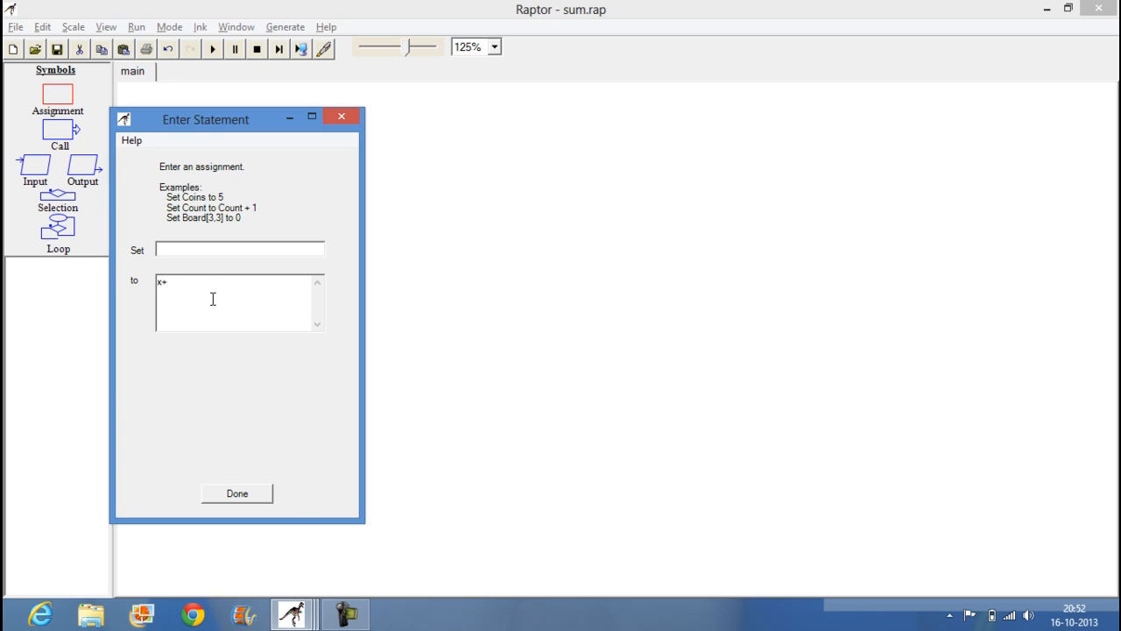
type("y")
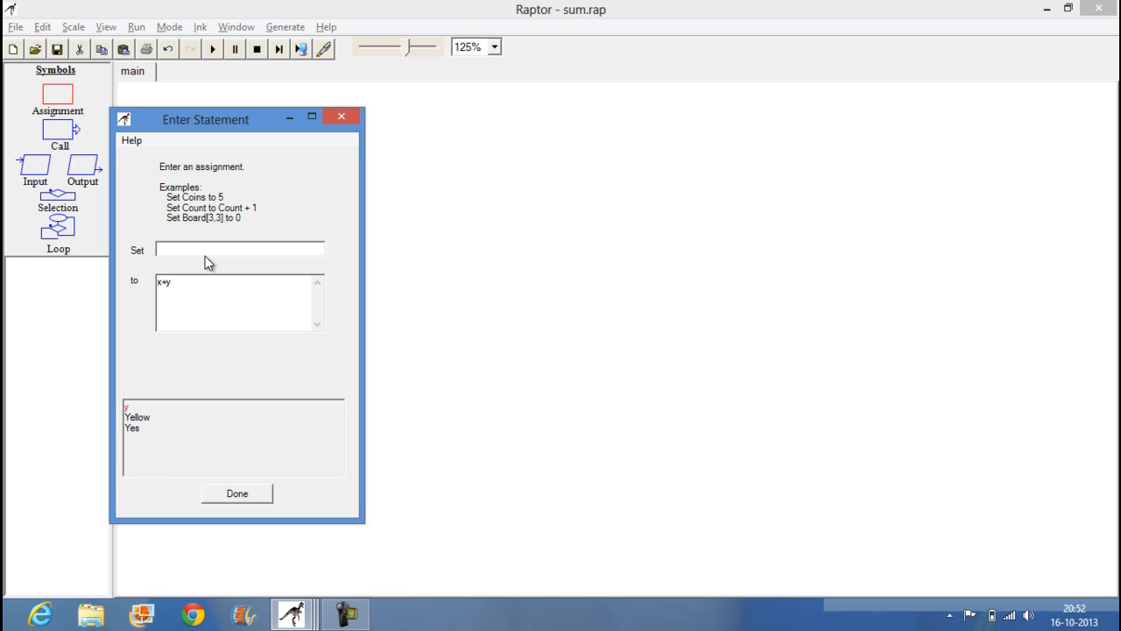
type("sum")
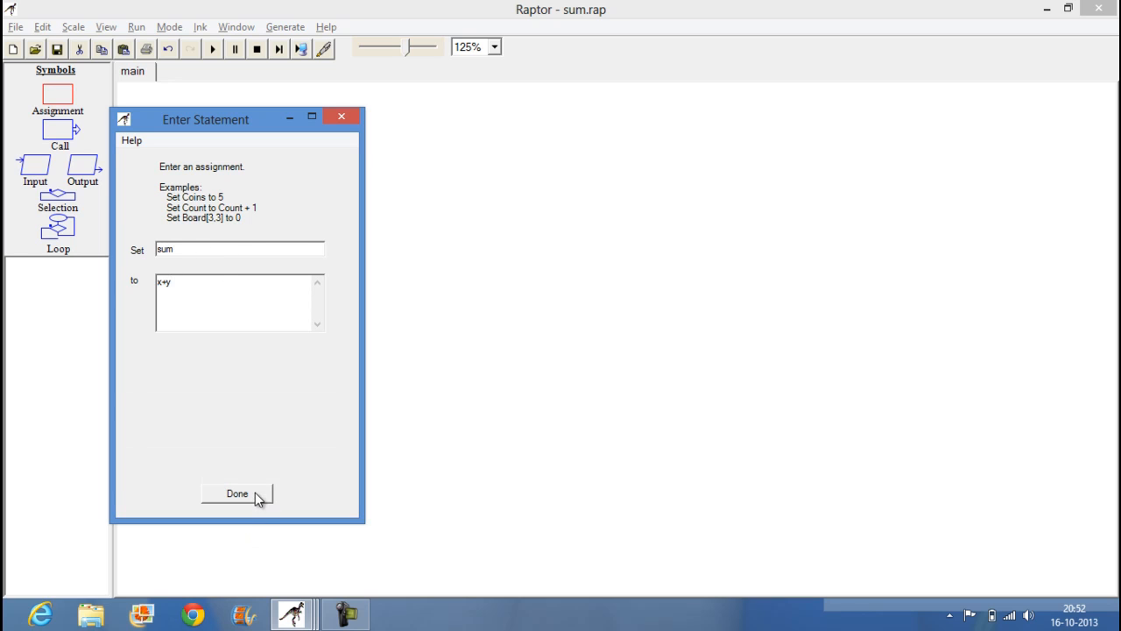
left_click(236, 493)
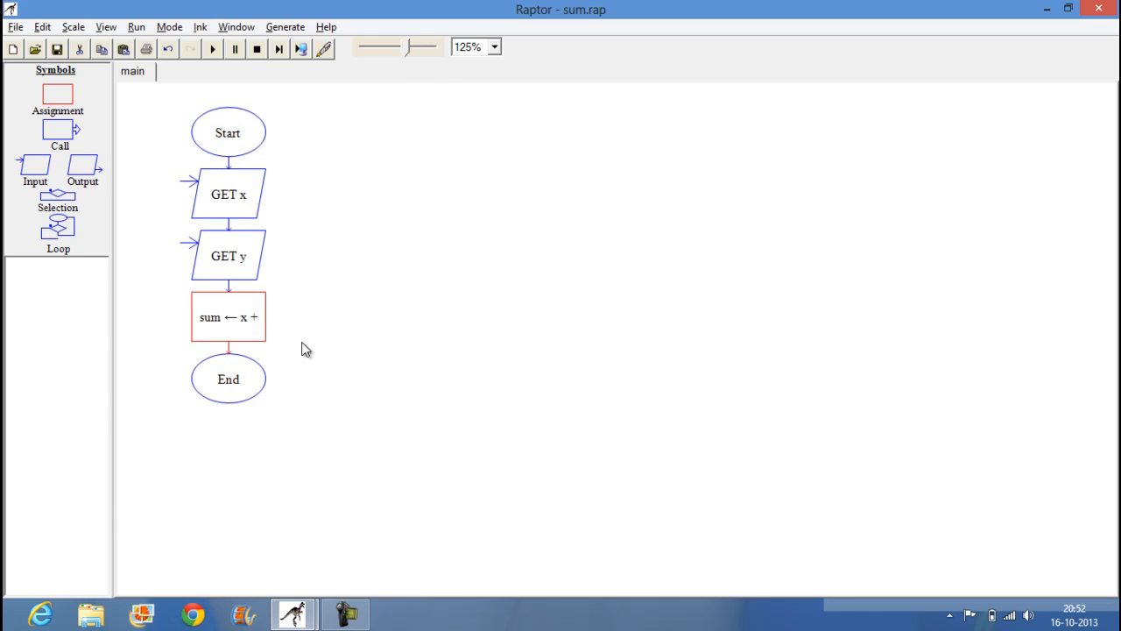
double_click(228, 317)
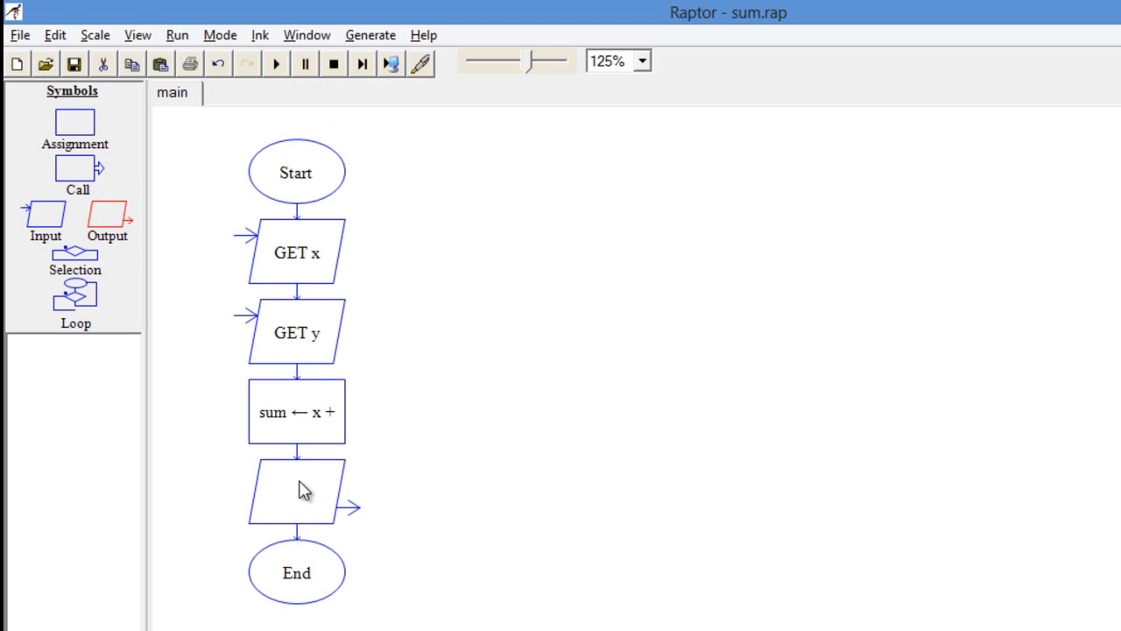
Set the output step to print "result is " + sum
double_click(296, 490)
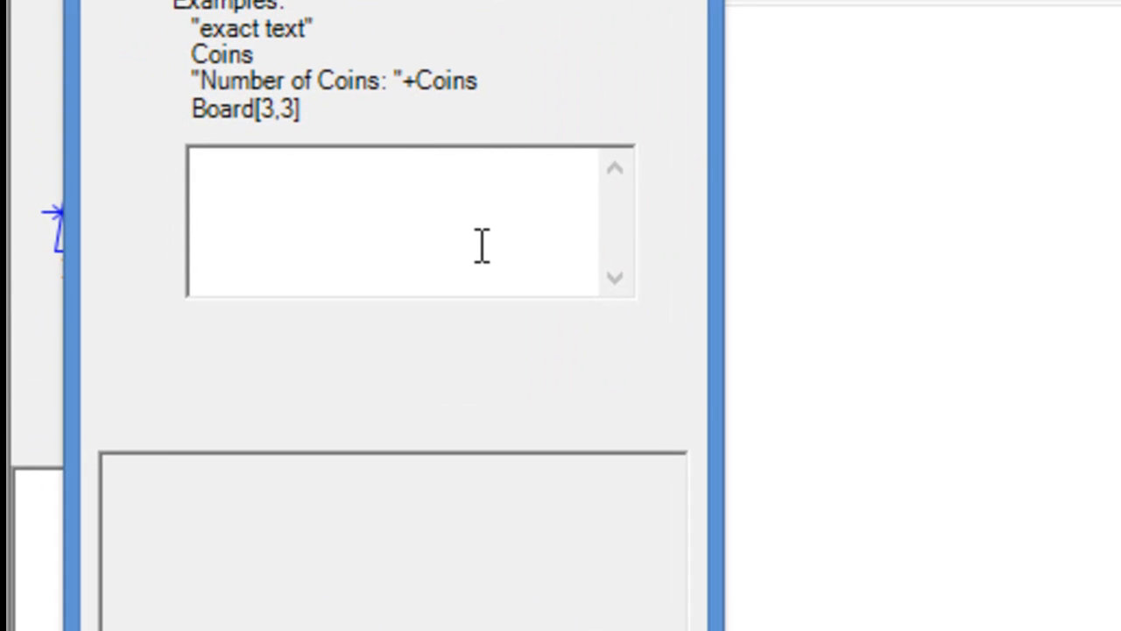
type("\"\"")
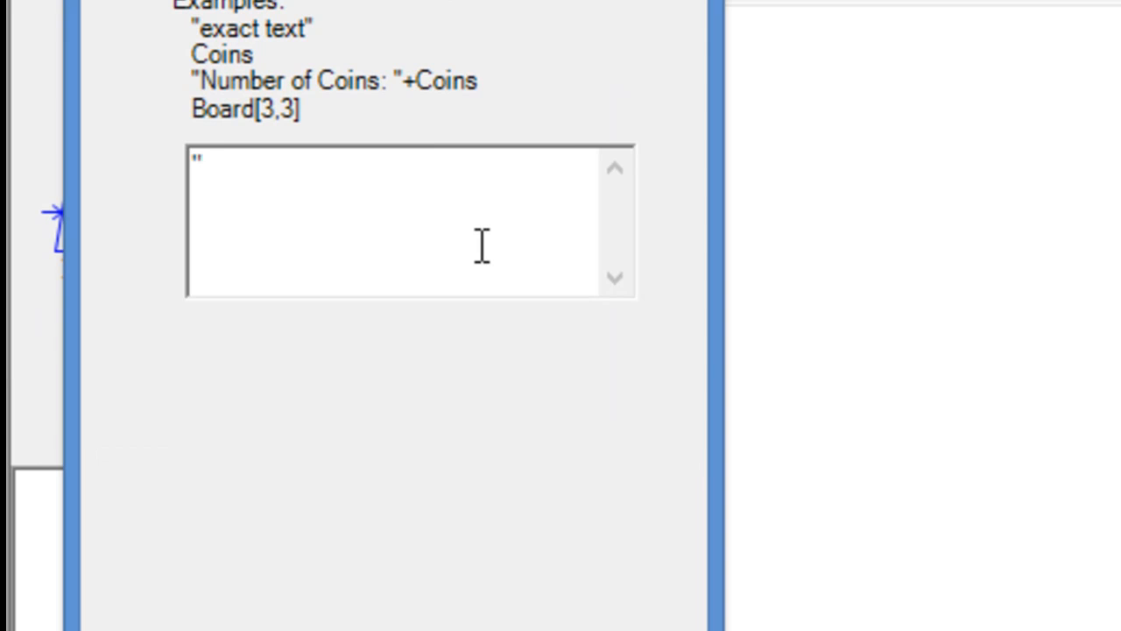
type("result i")
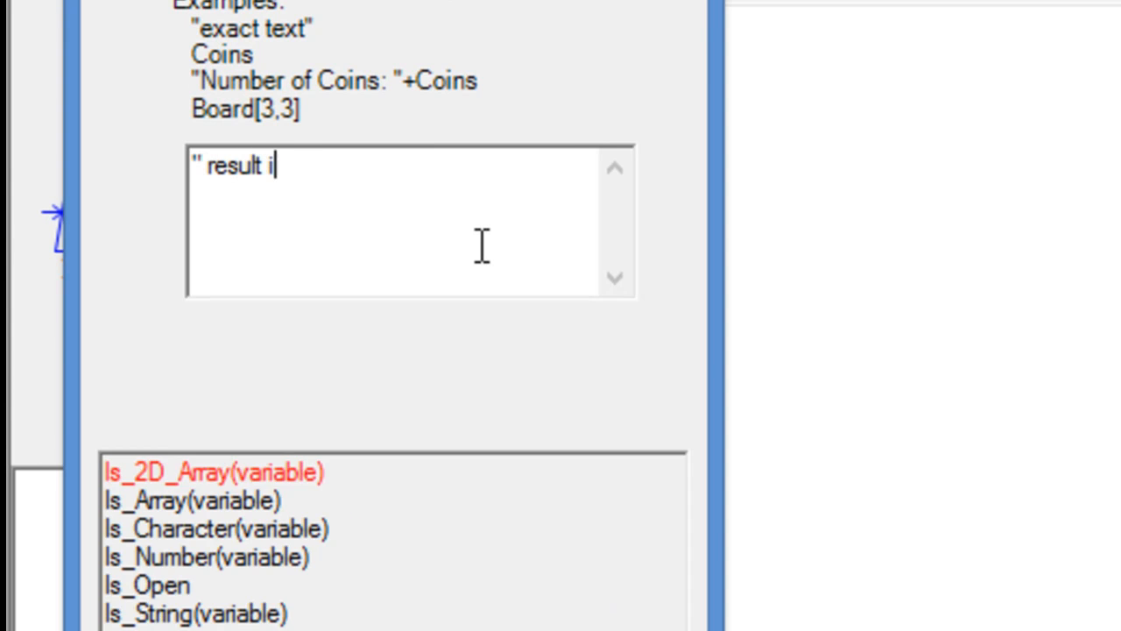
type("s \"")
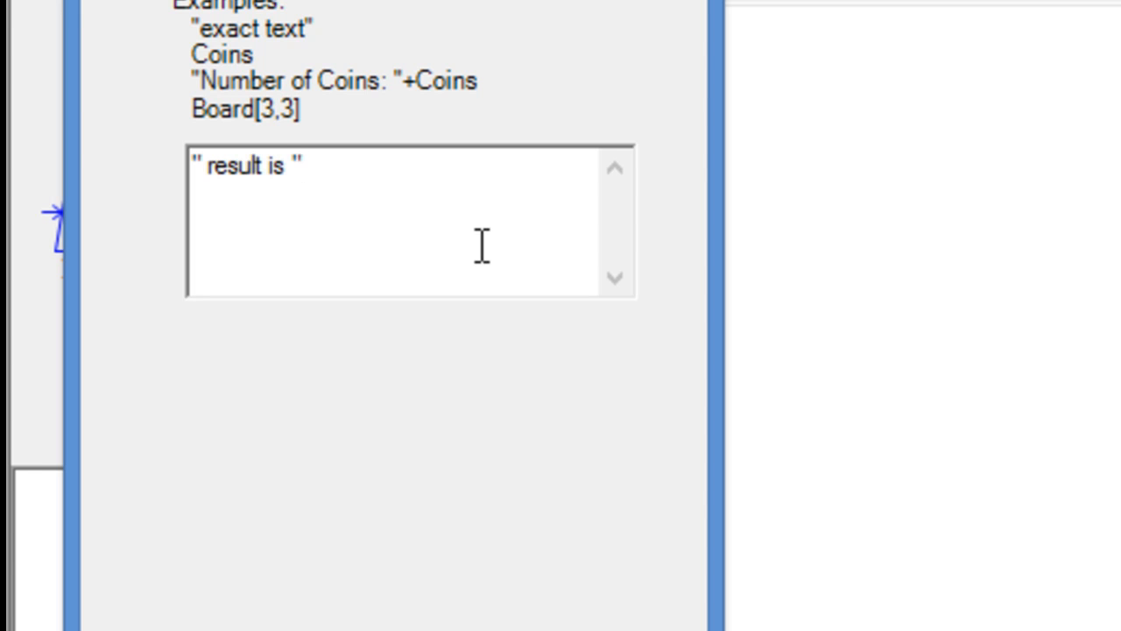
type("+")
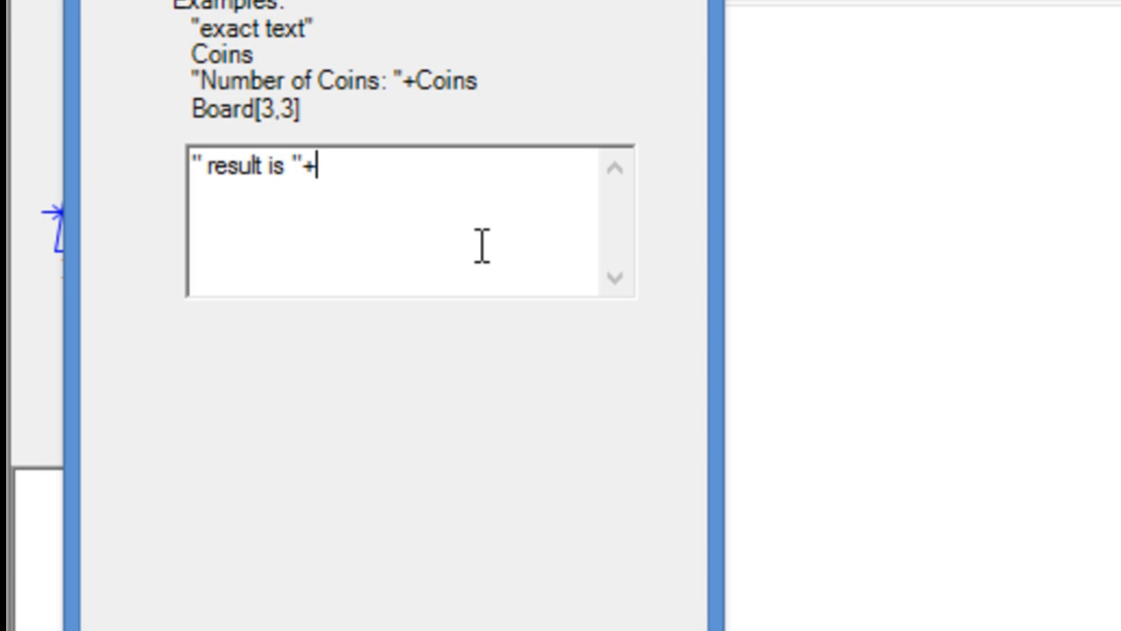
type("sum")
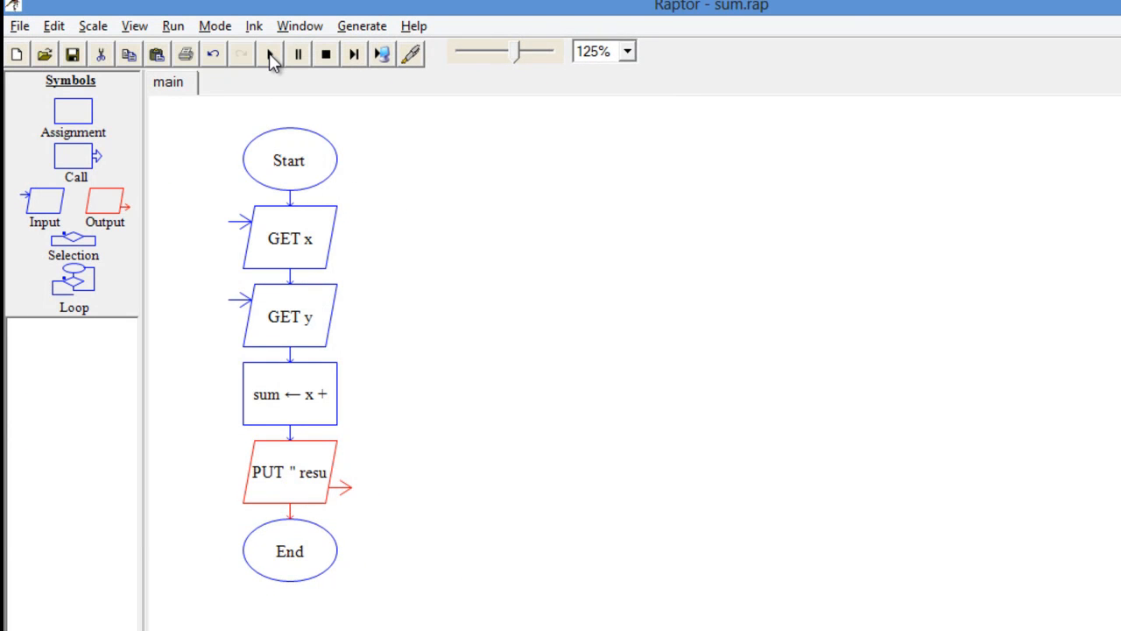
Run the flowchart with x = 10 and y = 20, and view "result is 30" in the console
left_click(270, 55)
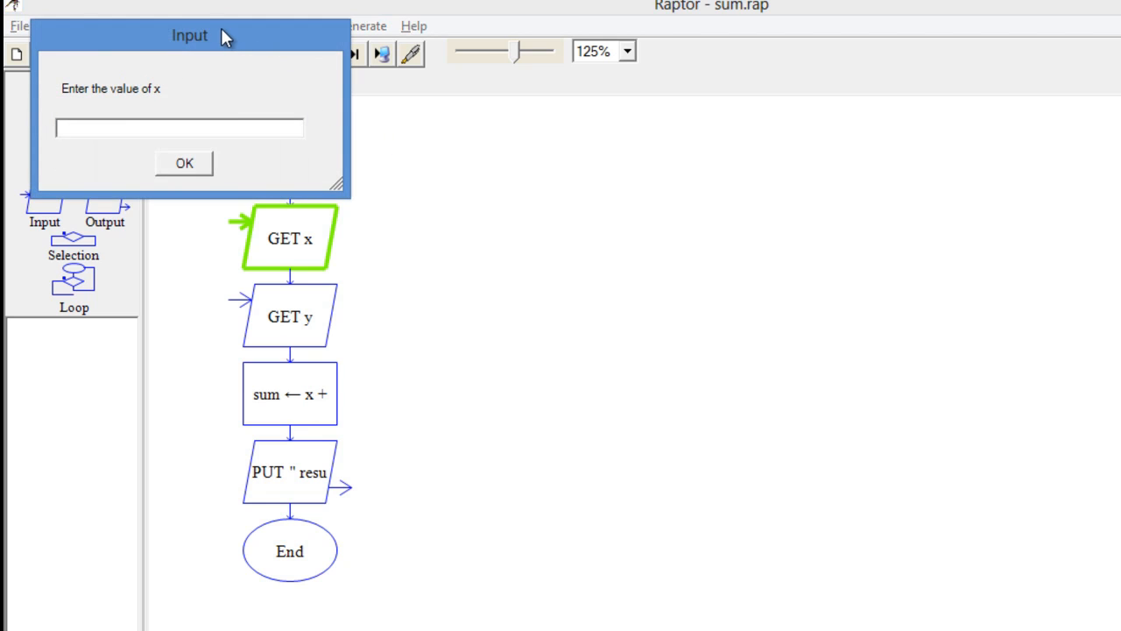
left_click_drag(189, 35, 921, 167)
type("10")
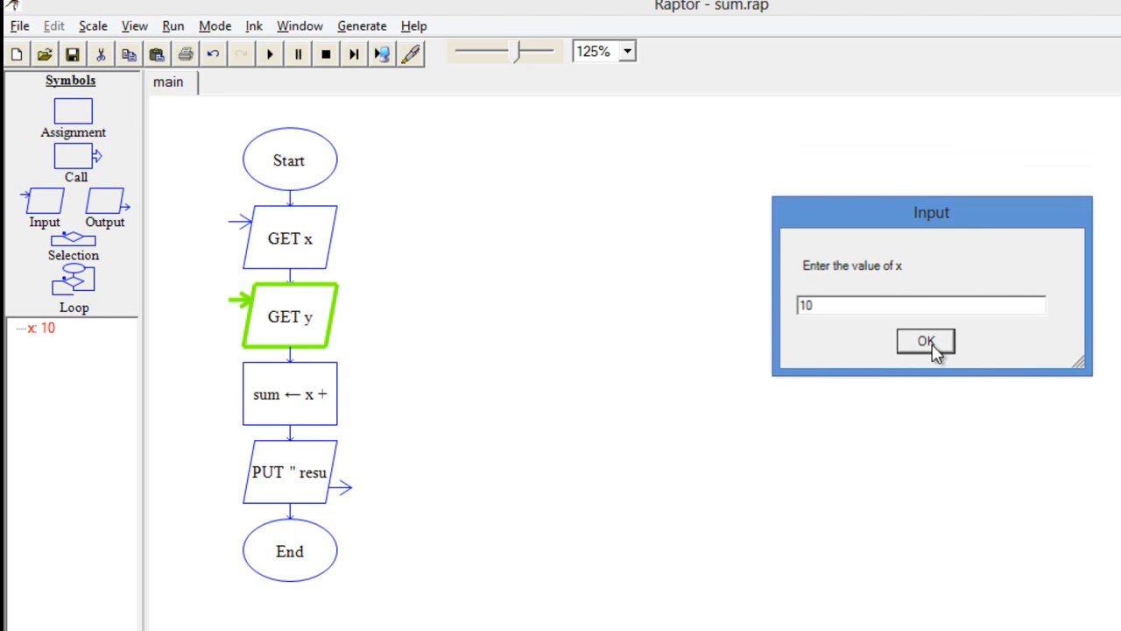
left_click(925, 340)
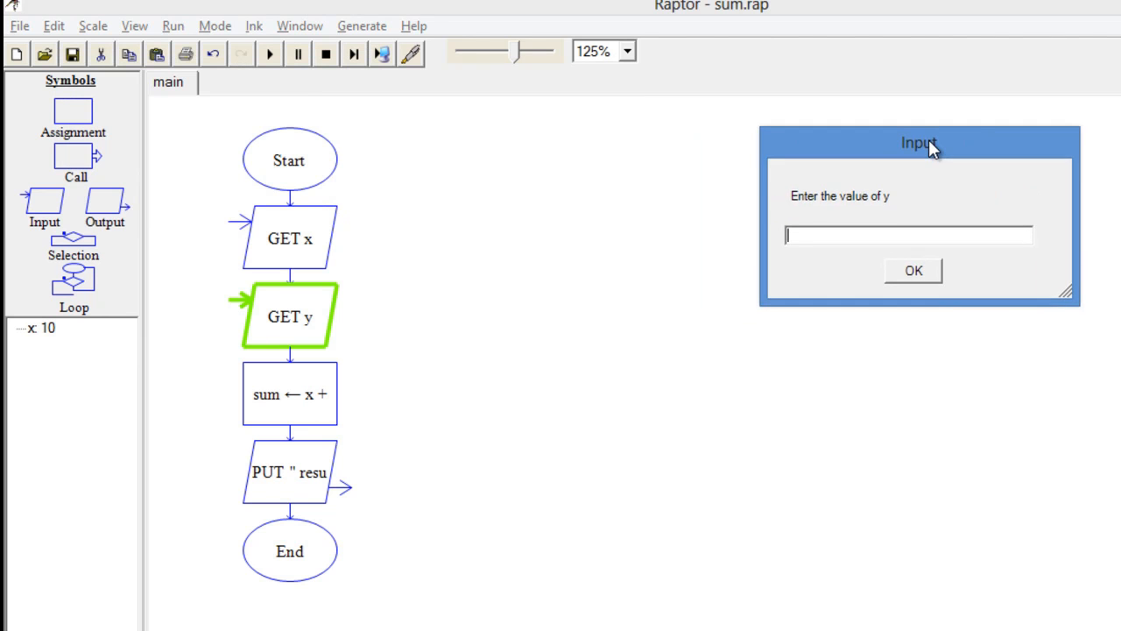
left_click(913, 270)
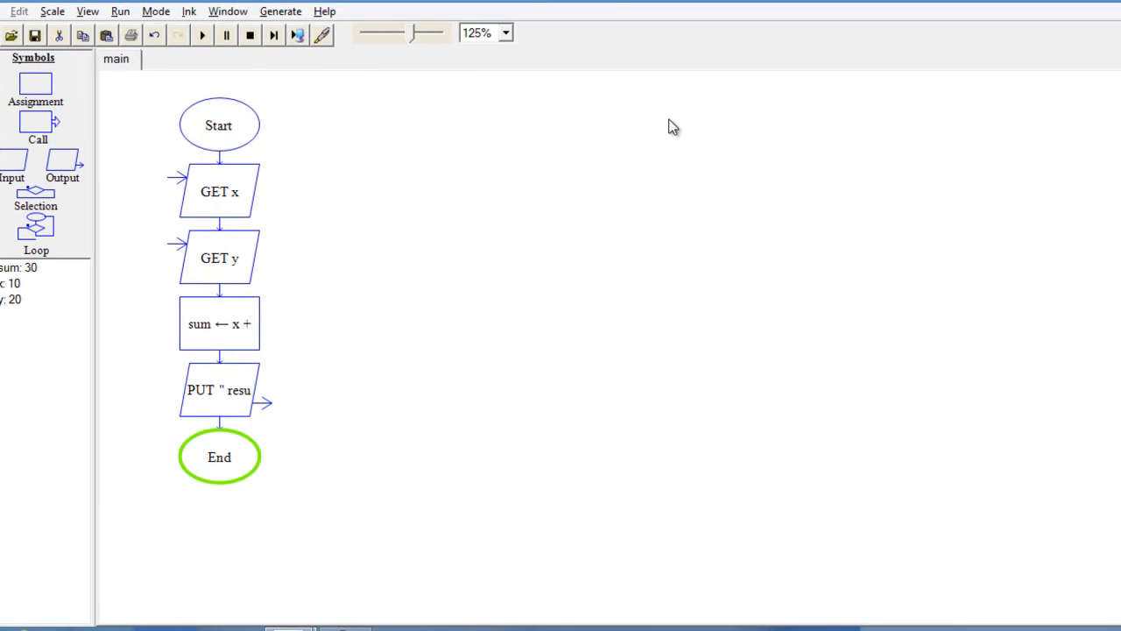
left_click(201, 34)
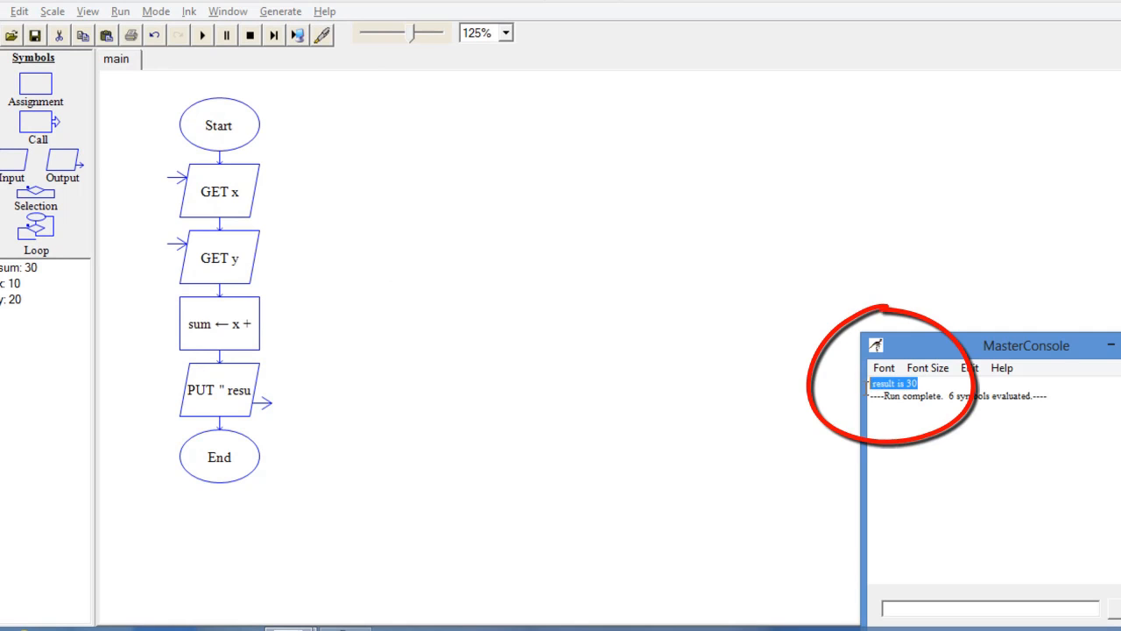